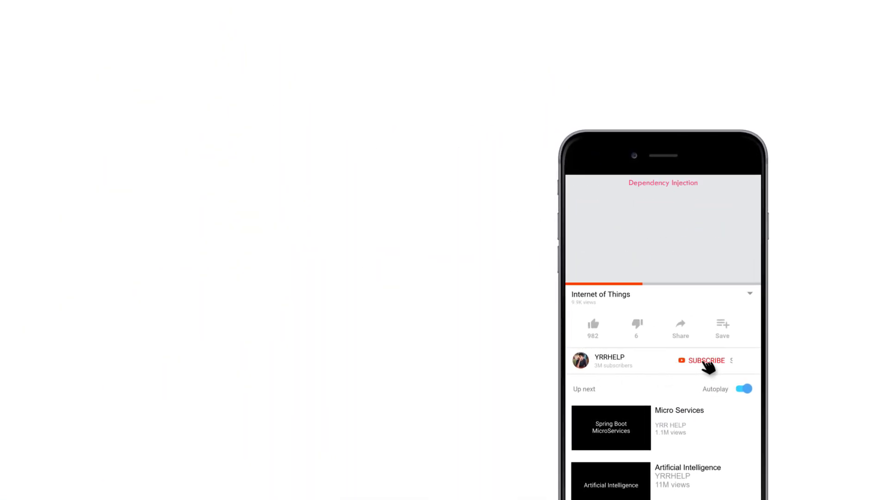
Review HomeController in Eclipse and visit the store root URL at localhost:9090 in the browser.
{"action": "left_click", "coordinate": [706, 360]}
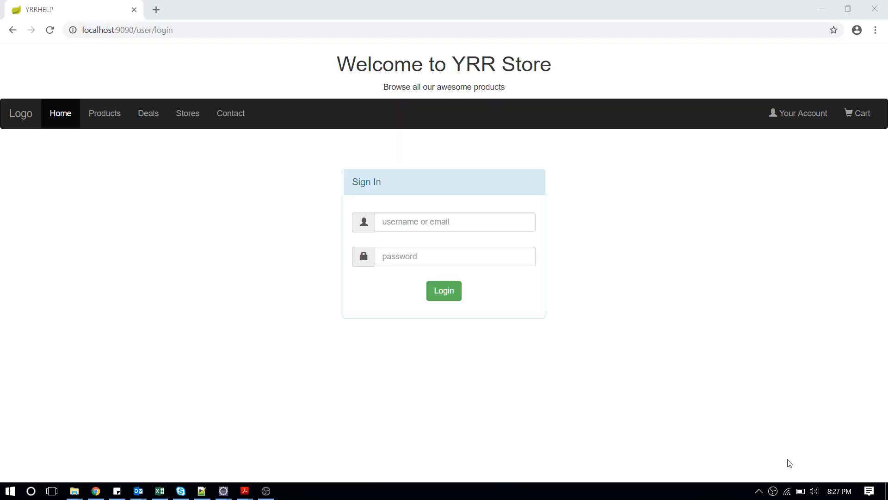
{"action": "mouse_move", "coordinate": [713, 200]}
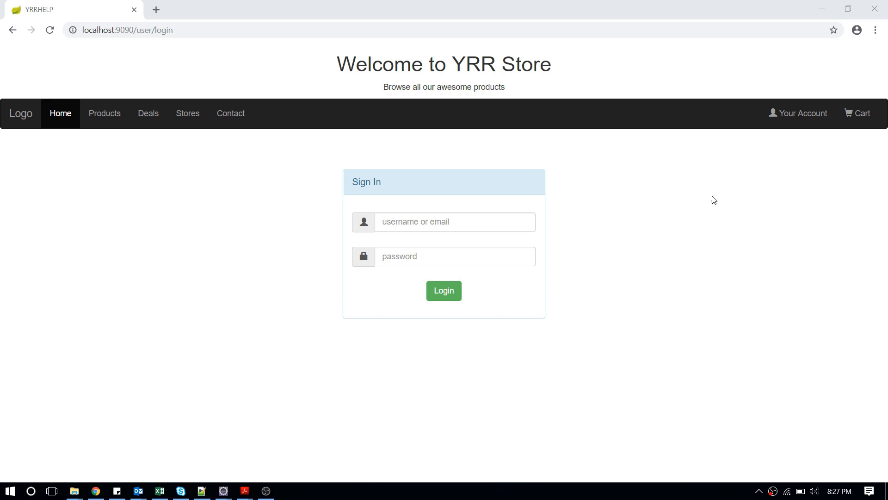
{"action": "mouse_move", "coordinate": [706, 181]}
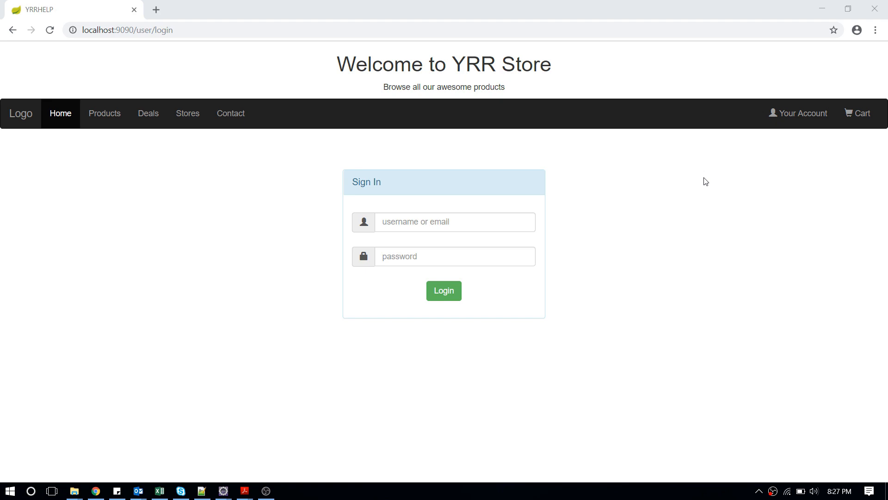
{"action": "mouse_move", "coordinate": [272, 160]}
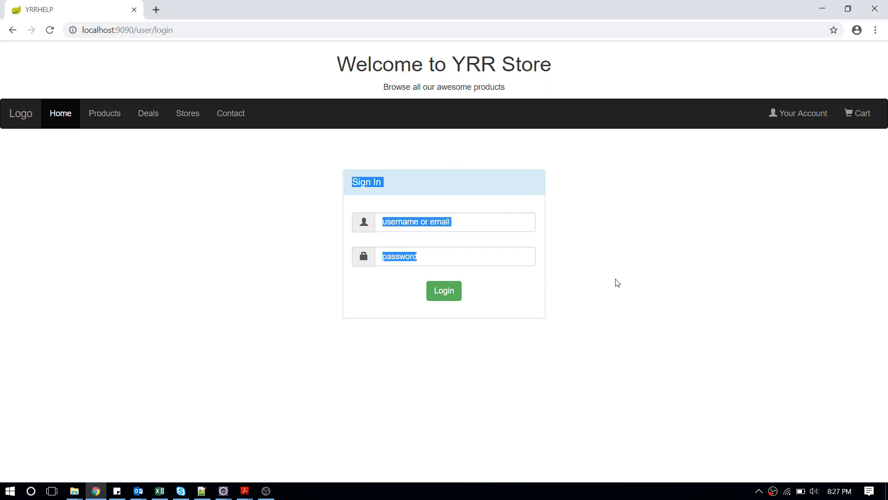
{"action": "left_click", "coordinate": [116, 490]}
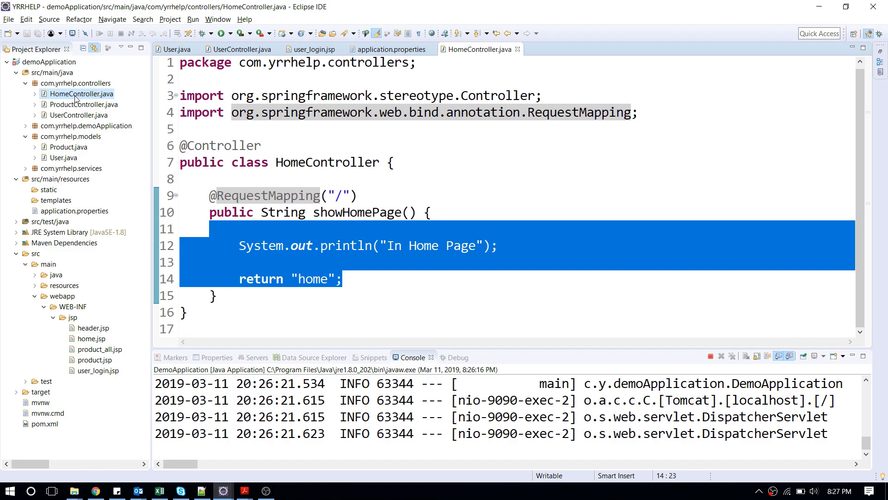
{"action": "left_click", "coordinate": [220, 145]}
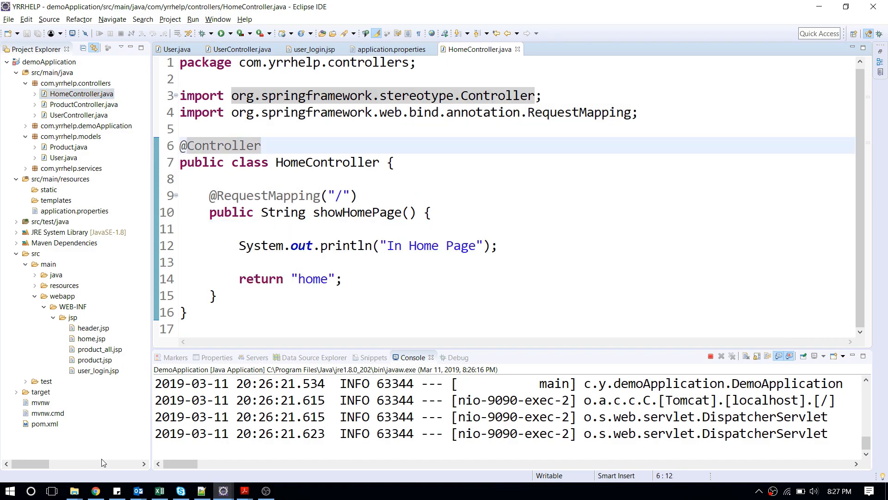
{"action": "left_click", "coordinate": [95, 490]}
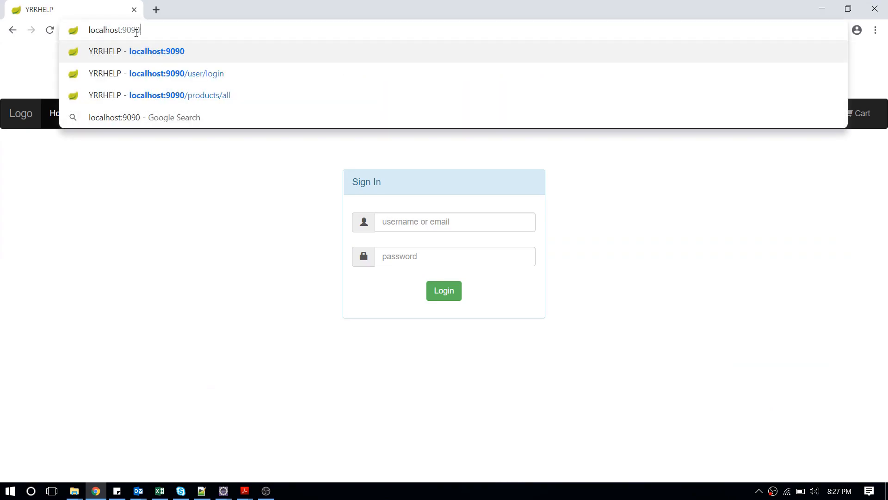
{"action": "left_click", "coordinate": [116, 490]}
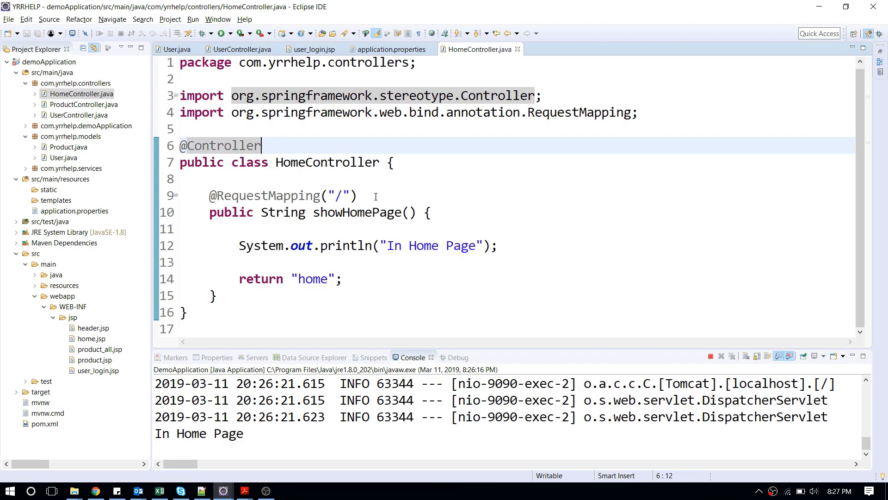
{"action": "double_click", "coordinate": [339, 195]}
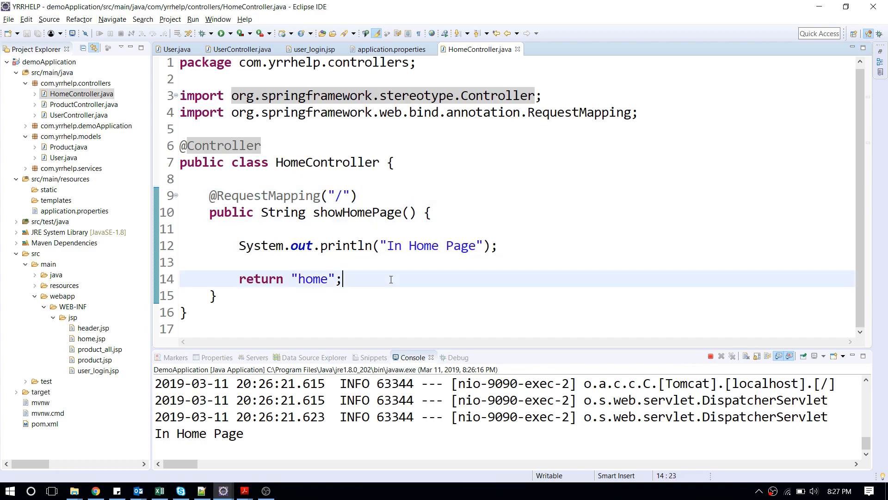
Show UserController.java's processLogin while checking the /user/login sign-in page in the browser.
{"action": "left_click", "coordinate": [78, 115]}
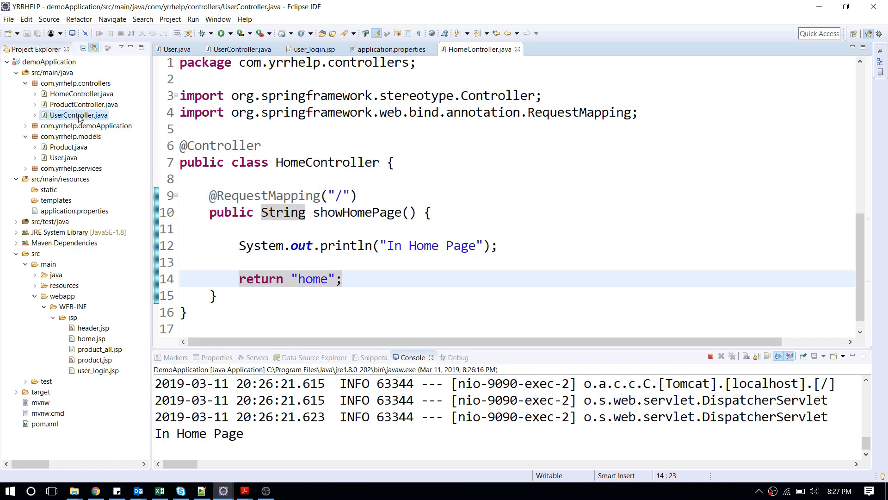
{"action": "left_click", "coordinate": [95, 490]}
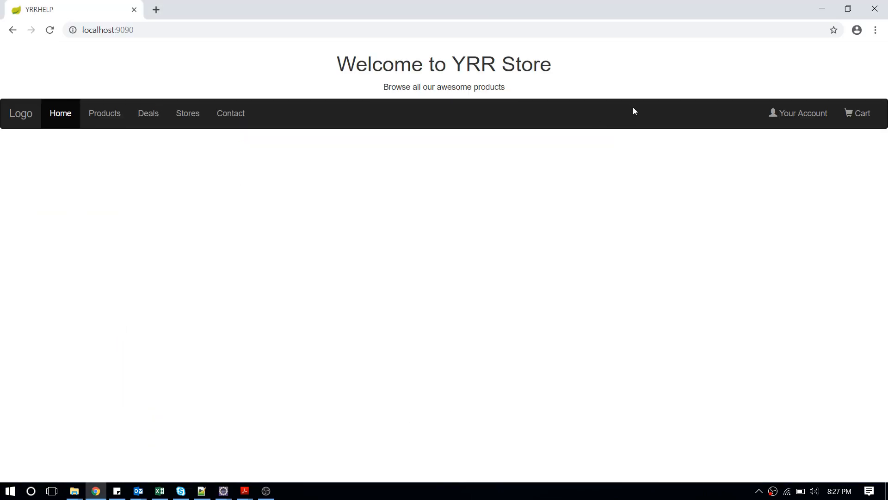
{"action": "left_click", "coordinate": [798, 113]}
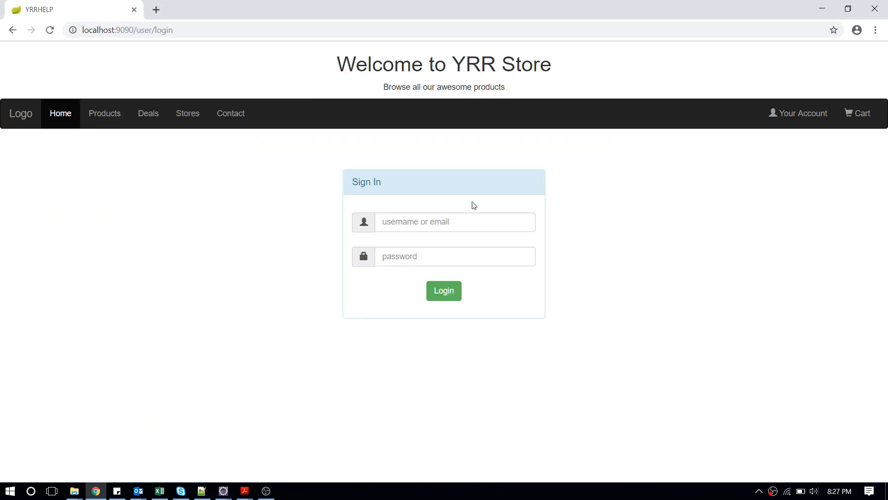
{"action": "left_click", "coordinate": [117, 490]}
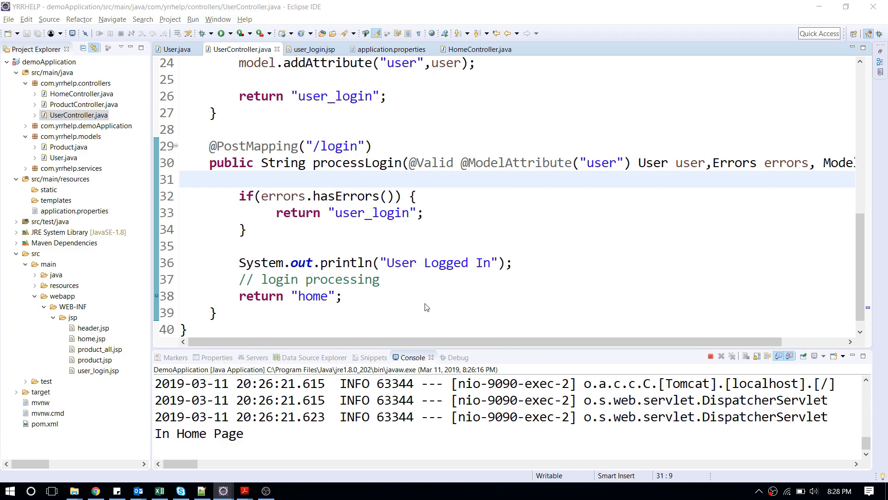
{"action": "left_click", "coordinate": [96, 490]}
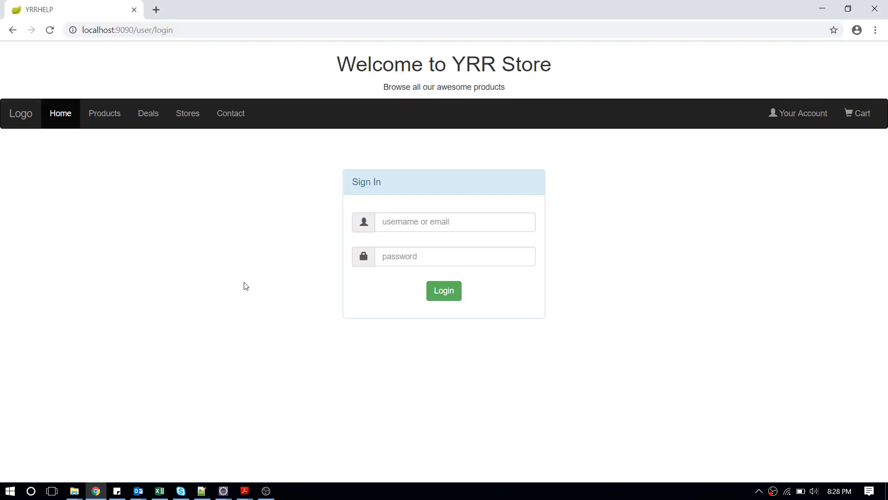
{"action": "left_click", "coordinate": [116, 491]}
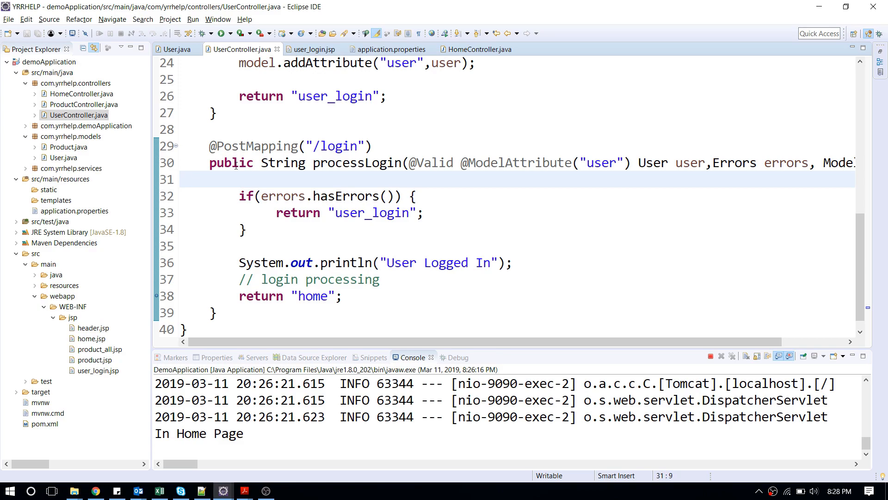
Highlight the User Logged In print and the return "home" statement in processLogin.
{"action": "left_click", "coordinate": [238, 178]}
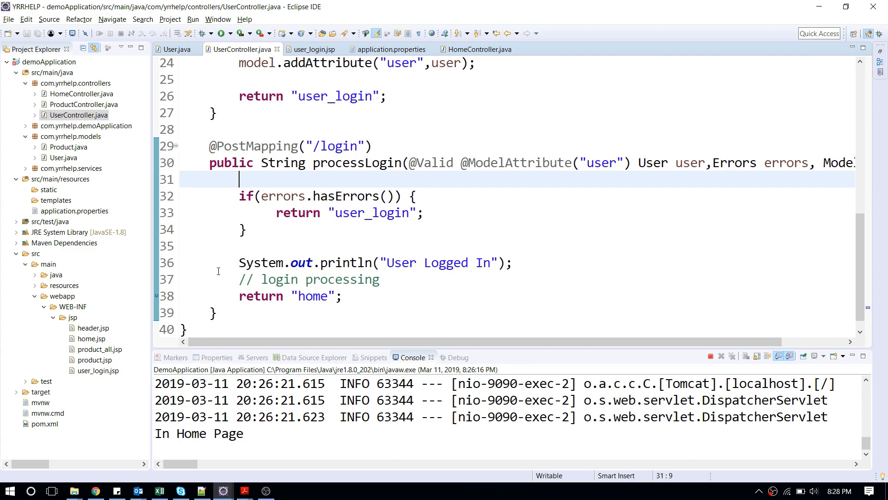
{"action": "left_click", "coordinate": [95, 490]}
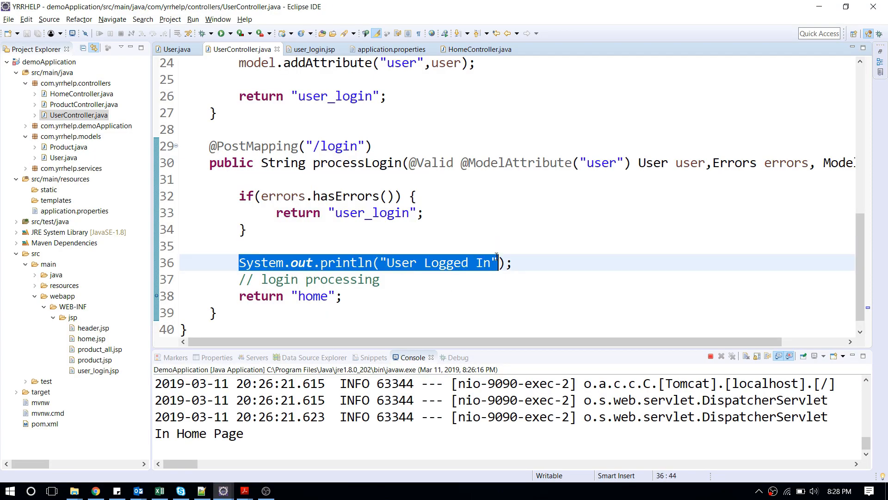
{"action": "left_click", "coordinate": [721, 357]}
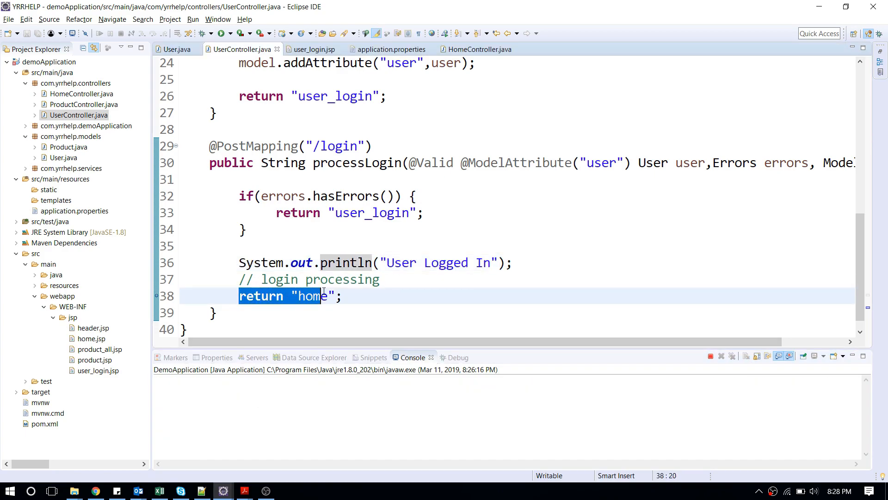
{"action": "left_click", "coordinate": [344, 296]}
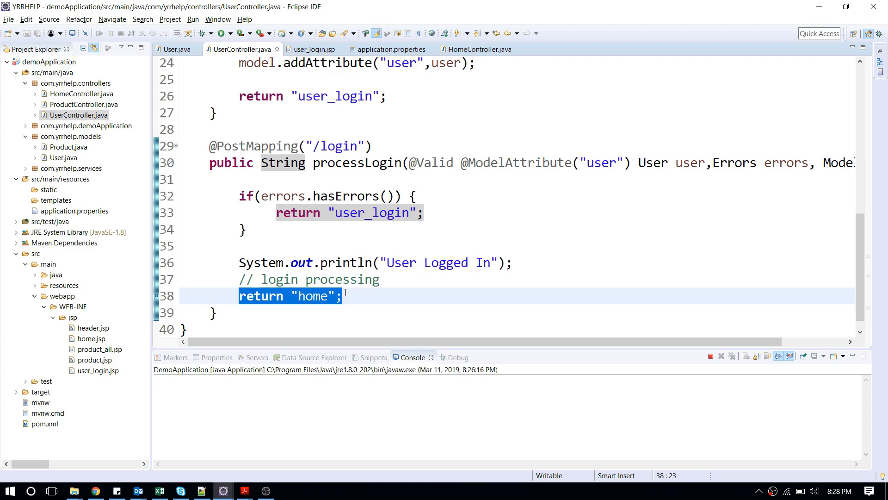
{"action": "mouse_move", "coordinate": [233, 215]}
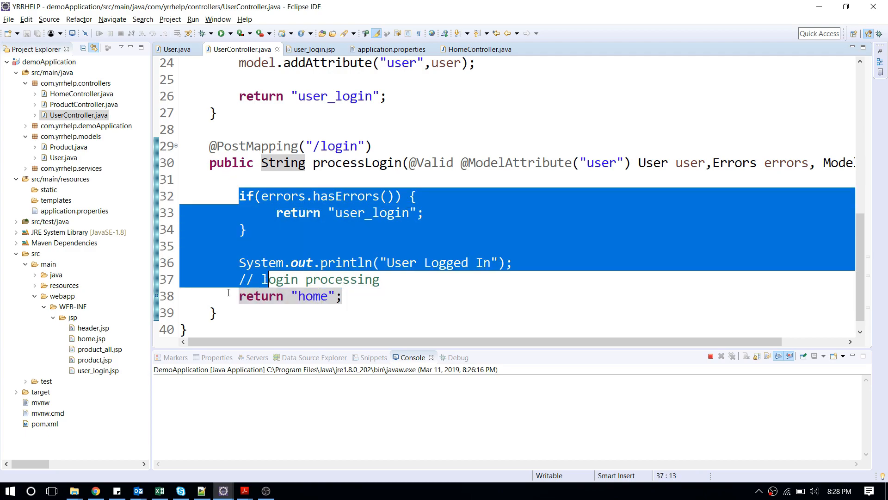
{"action": "left_click", "coordinate": [345, 295]}
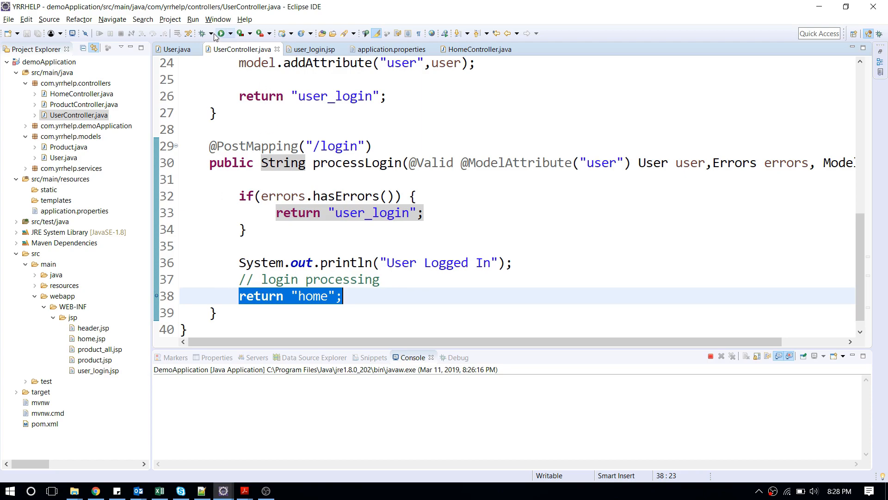
Relaunch DemoApplication from the Run configurations and bring up the browser's sign-in page.
{"action": "left_click", "coordinate": [223, 33]}
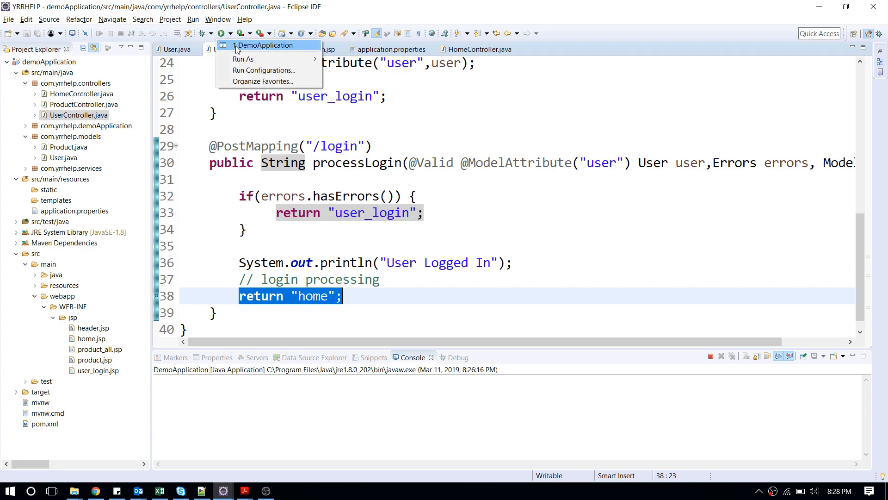
{"action": "left_click", "coordinate": [266, 45]}
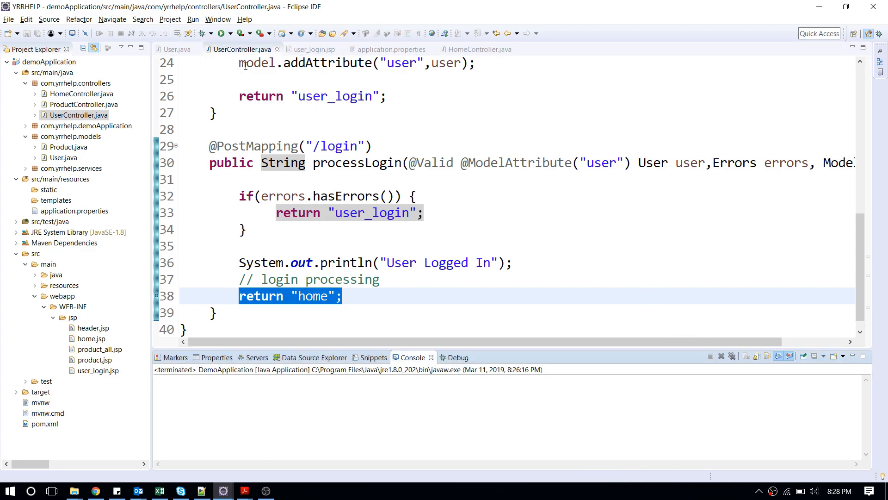
{"action": "left_click", "coordinate": [239, 33]}
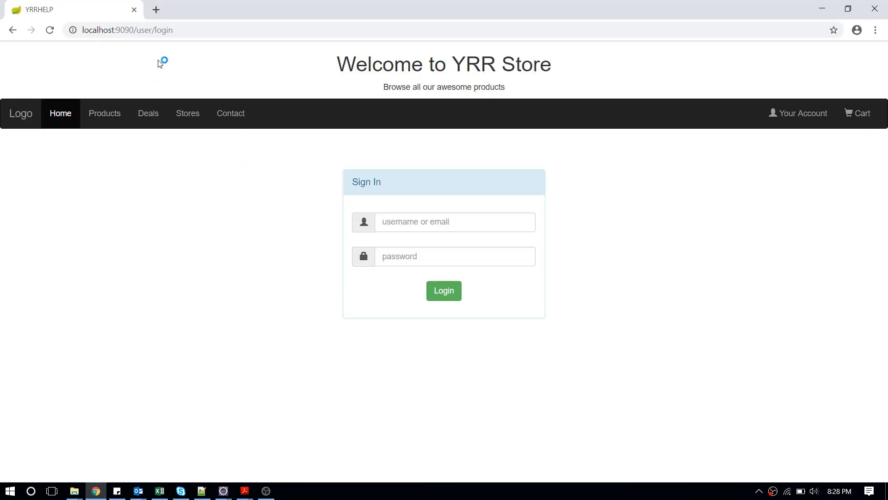
Submit the Sign In form so the welcome page appears while the URL stays /user/login.
{"action": "left_click", "coordinate": [801, 113]}
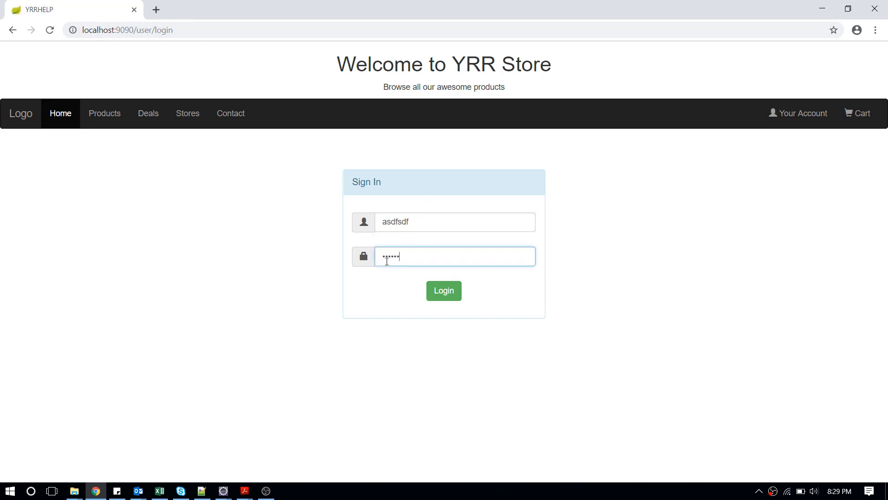
{"action": "mouse_move", "coordinate": [444, 291]}
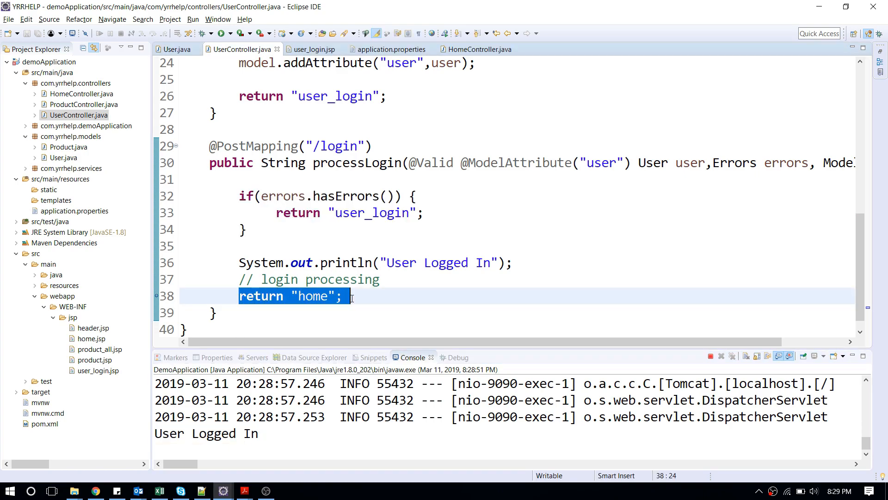
{"action": "double_click", "coordinate": [312, 296]}
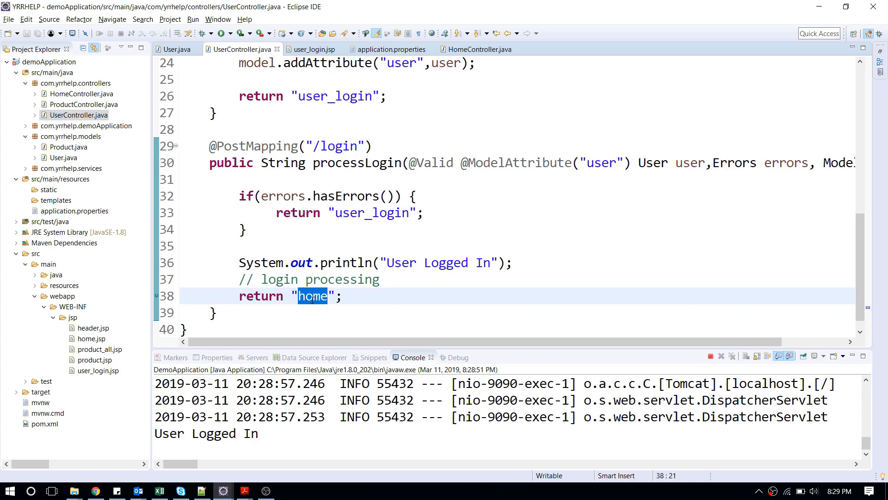
{"action": "left_click", "coordinate": [96, 491]}
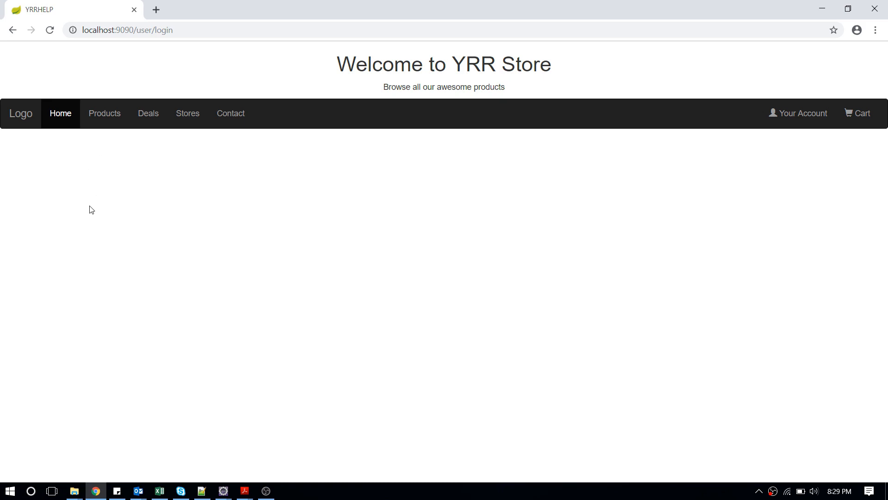
{"action": "mouse_move", "coordinate": [49, 30]}
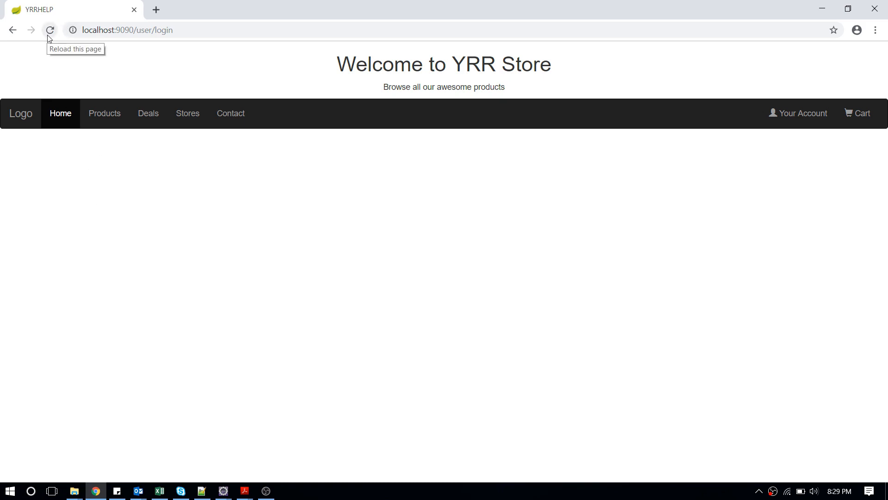
Reload the post-login page, confirm form resubmission, and spot the repeated User Logged In console message.
{"action": "left_click", "coordinate": [49, 29]}
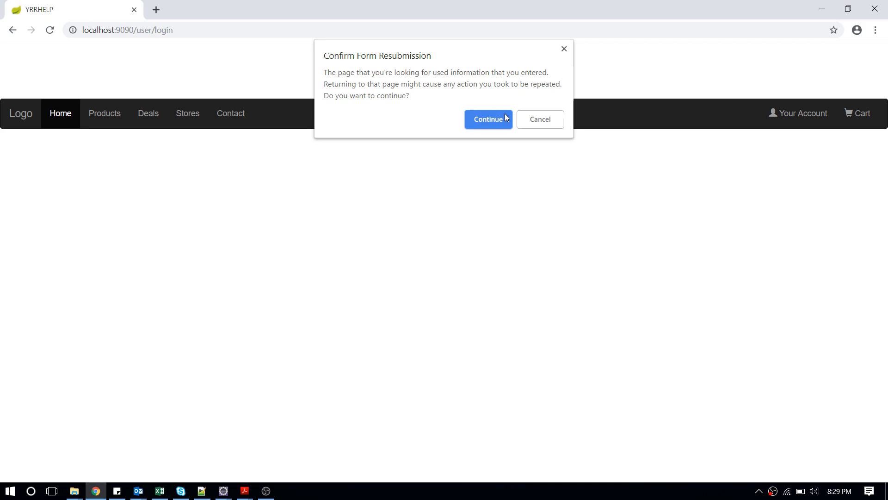
{"action": "left_click", "coordinate": [487, 120]}
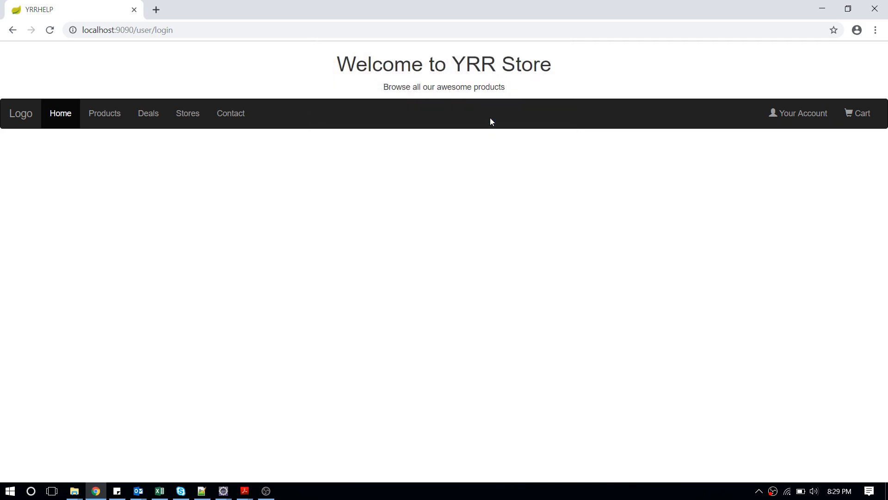
{"action": "left_click", "coordinate": [115, 491]}
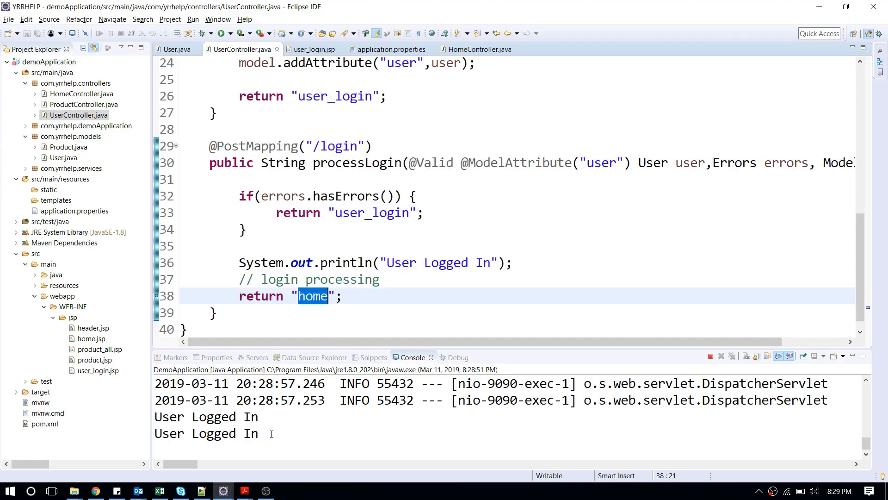
{"action": "double_click", "coordinate": [214, 433]}
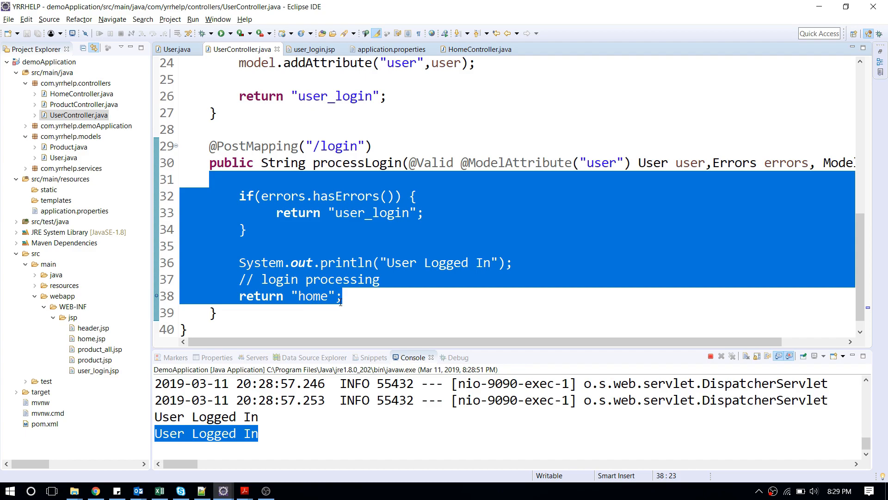
{"action": "left_click", "coordinate": [96, 491]}
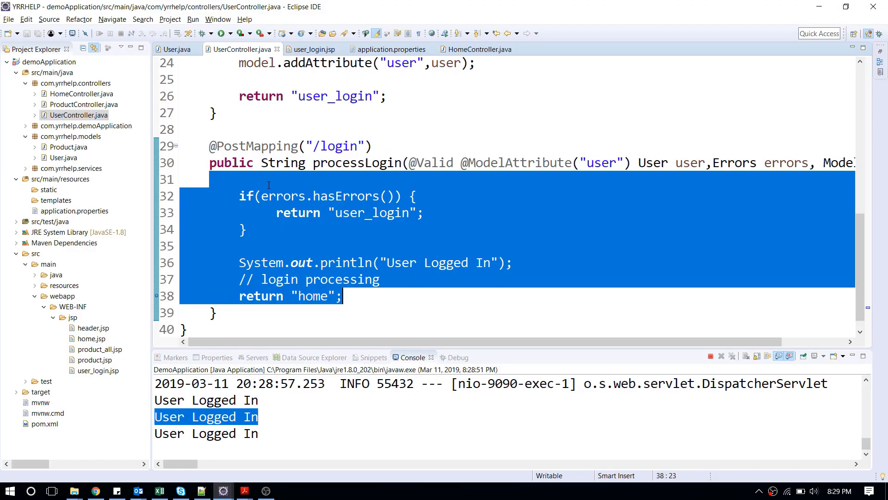
{"action": "mouse_move", "coordinate": [377, 435]}
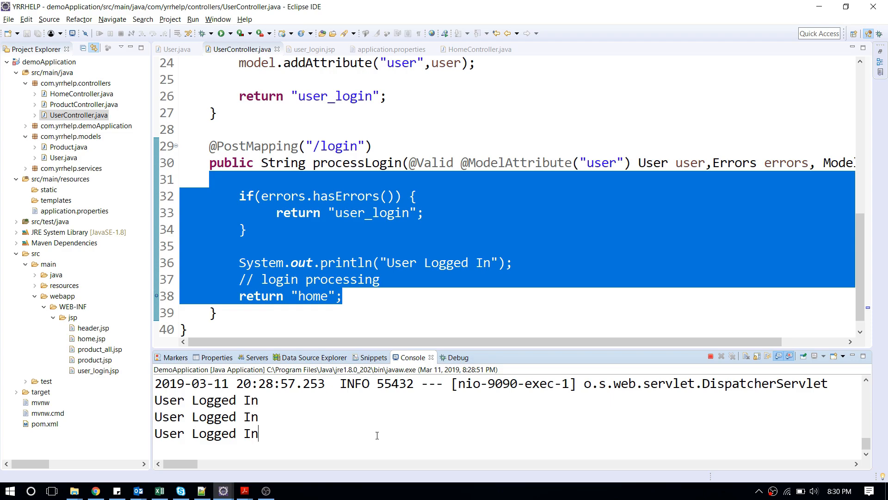
Return to the store page and bring up the empty Sign In form via Your Account.
{"action": "left_click", "coordinate": [95, 490]}
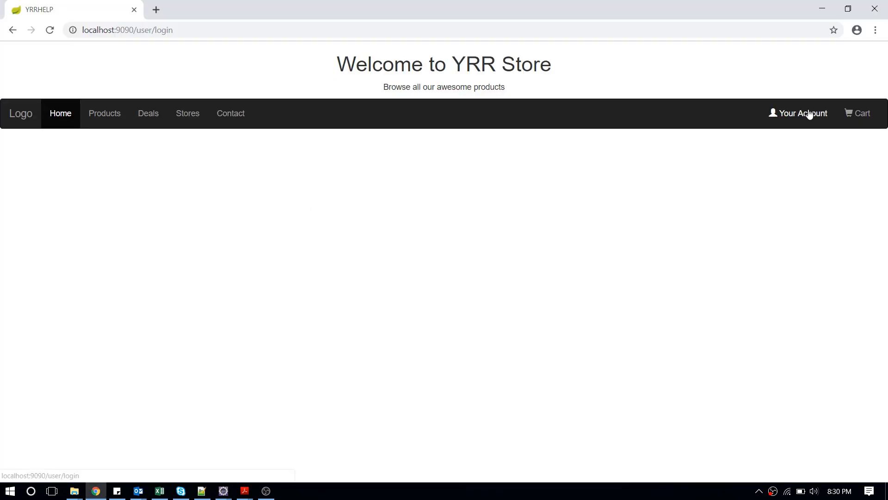
{"action": "left_click", "coordinate": [801, 113]}
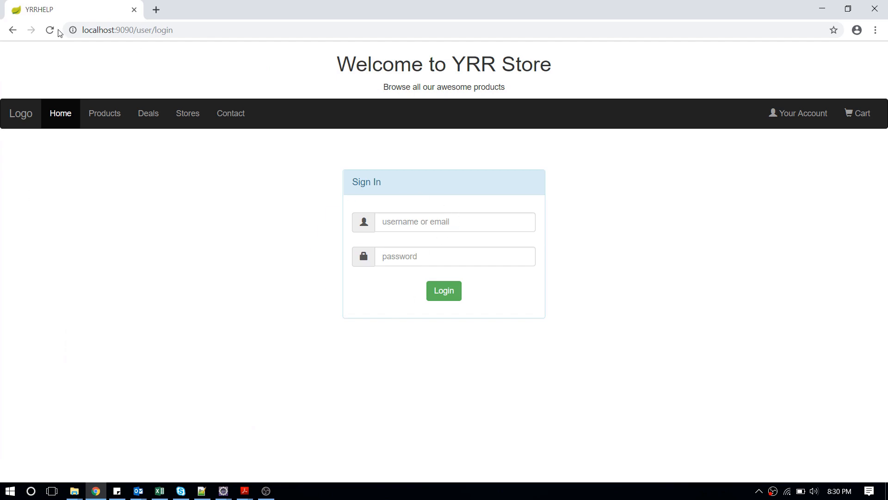
{"action": "mouse_move", "coordinate": [50, 29]}
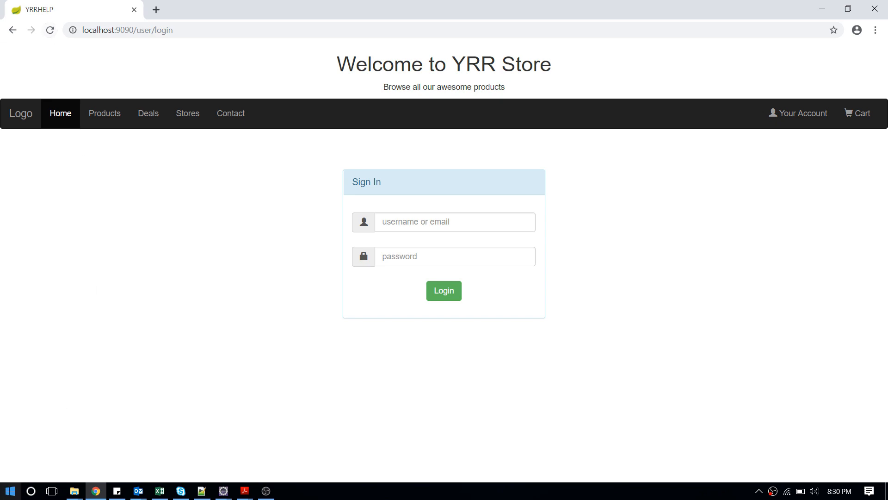
{"action": "mouse_move", "coordinate": [312, 239]}
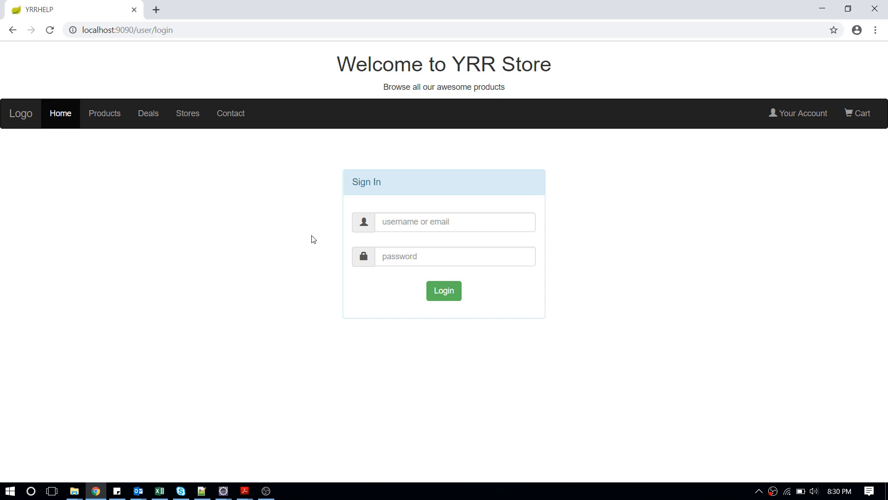
{"action": "mouse_move", "coordinate": [185, 140]}
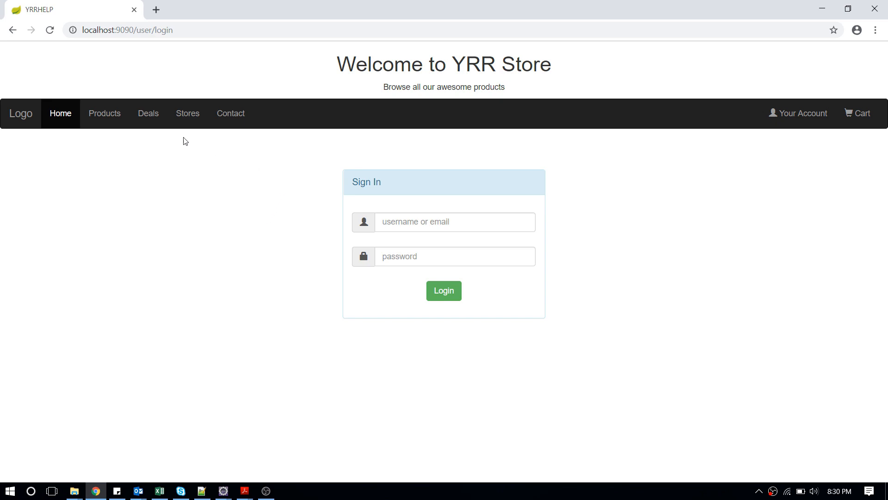
{"action": "mouse_move", "coordinate": [50, 29]}
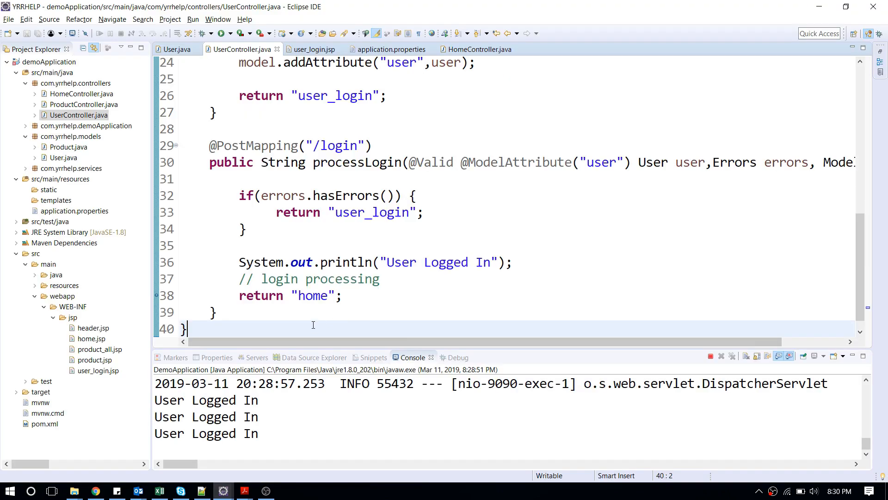
Replace return "home" in processLogin with return "forward:/".
{"action": "double_click", "coordinate": [311, 296]}
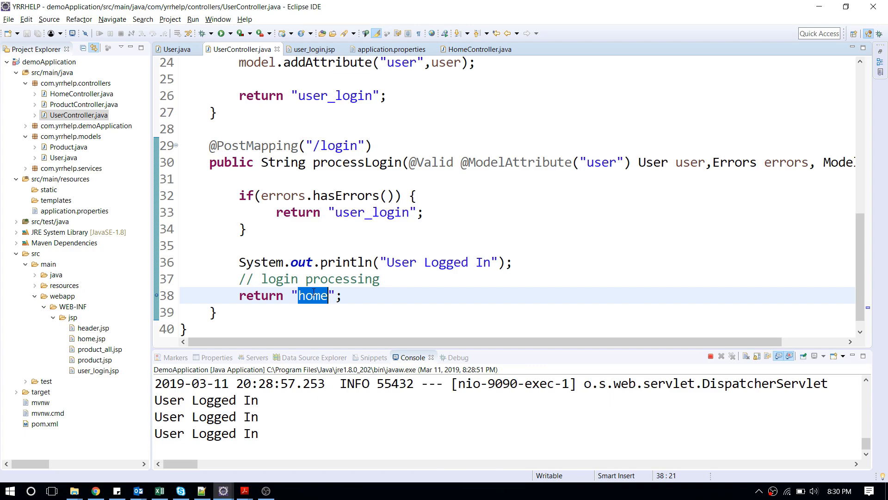
{"action": "left_click", "coordinate": [239, 295]}
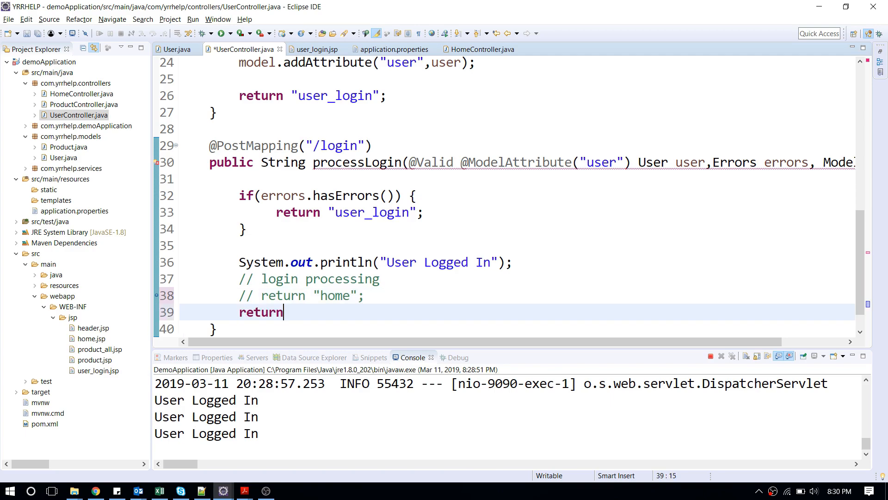
{"action": "type", "text": "\"fo"}
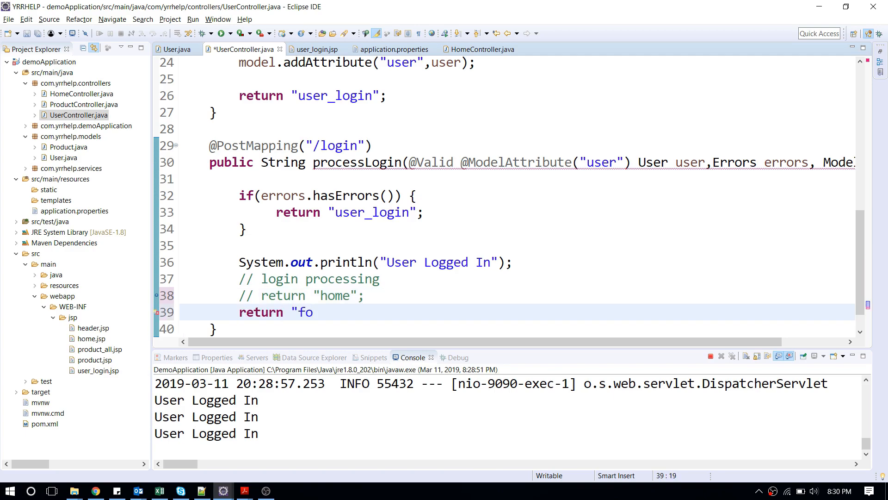
{"action": "type", "text": "rward:"}
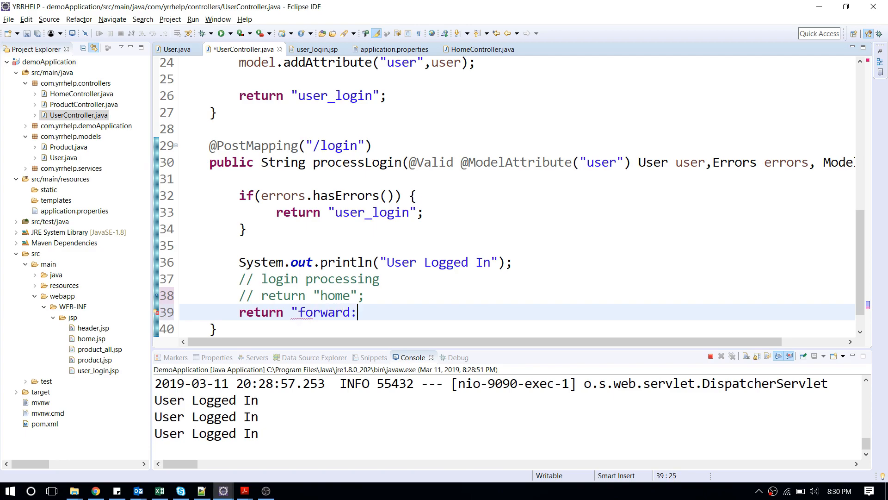
{"action": "type", "text": "/\";"}
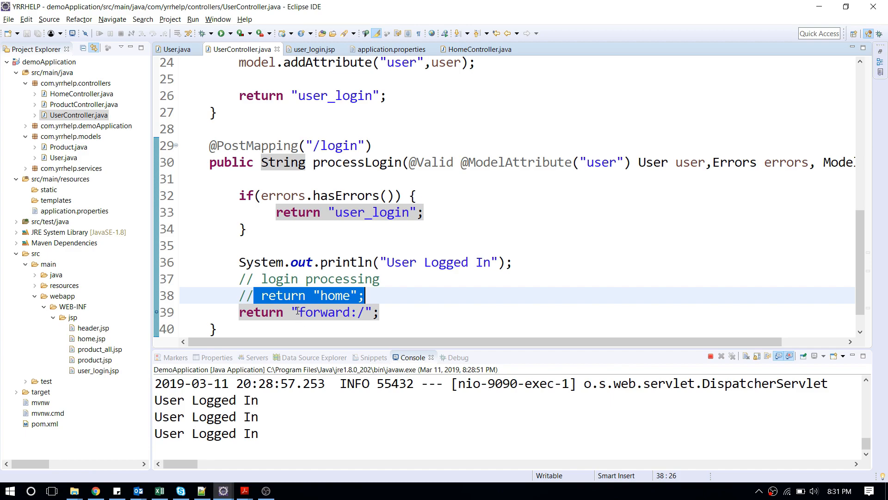
{"action": "left_click", "coordinate": [358, 312]}
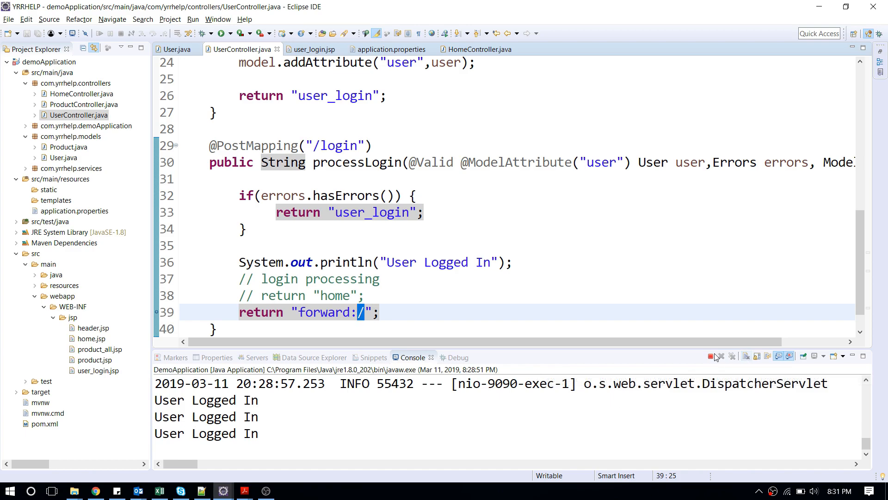
{"action": "left_click", "coordinate": [96, 490]}
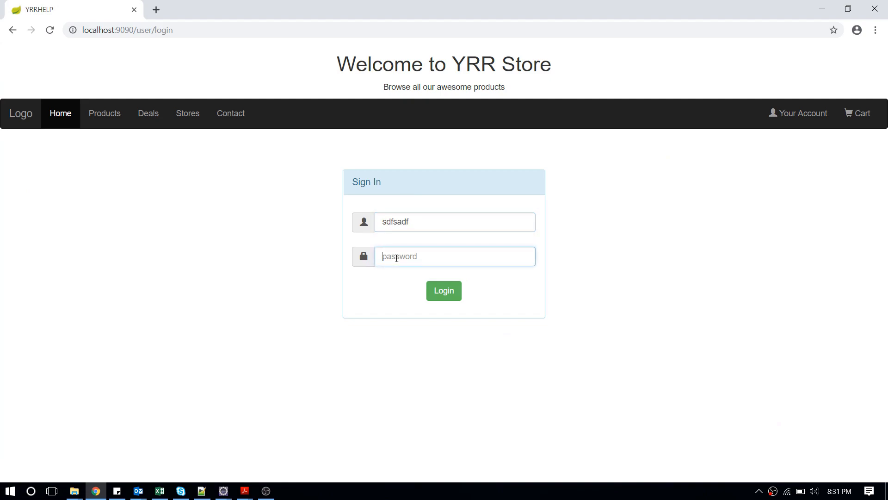
{"action": "type", "text": "password"}
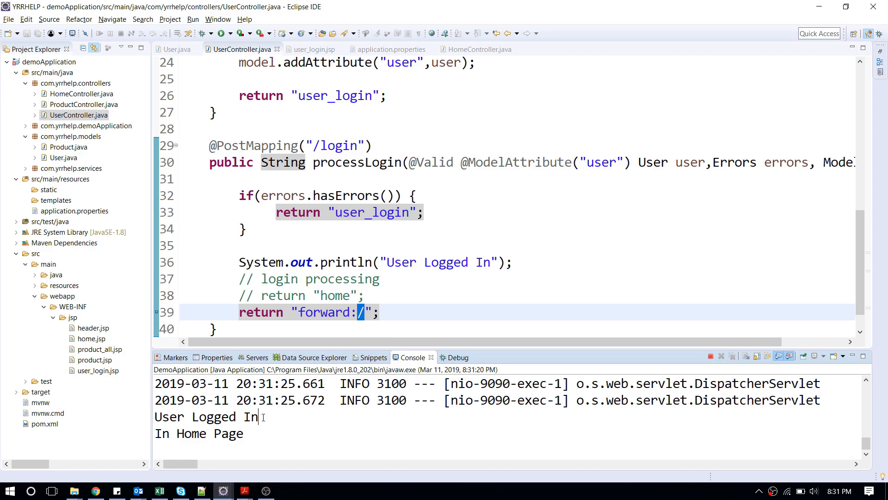
Inspect the User Logged In / In Home Page console output and compare HomeController with UserController.
{"action": "double_click", "coordinate": [206, 416]}
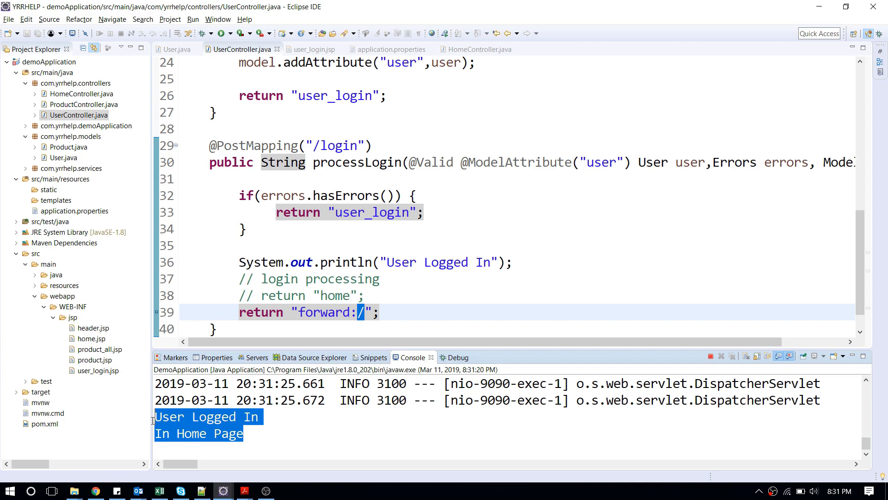
{"action": "left_click", "coordinate": [84, 93]}
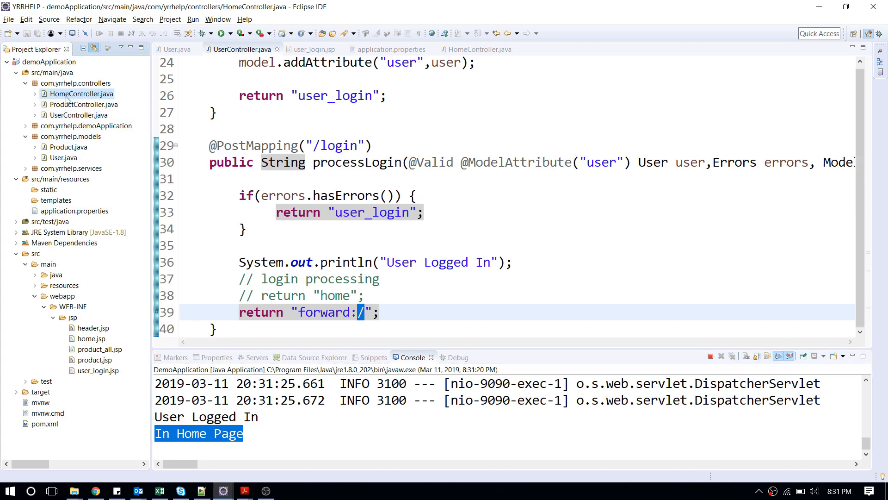
{"action": "left_click", "coordinate": [480, 49]}
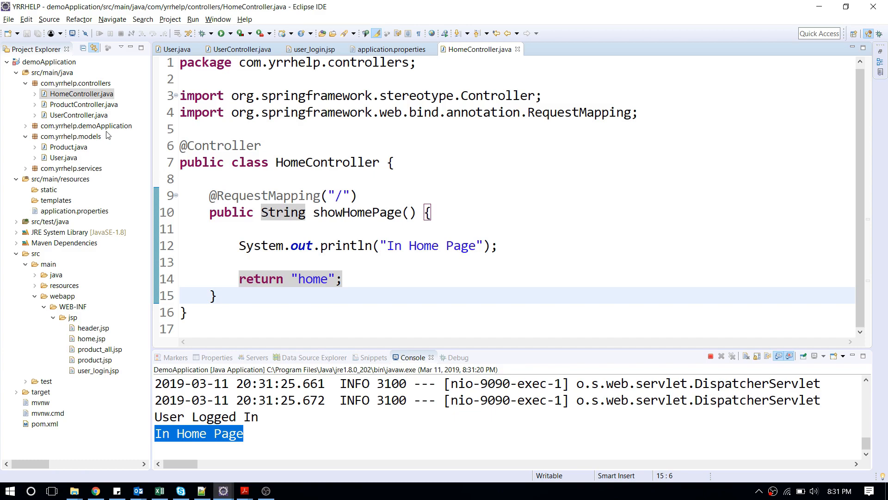
{"action": "left_click", "coordinate": [243, 49]}
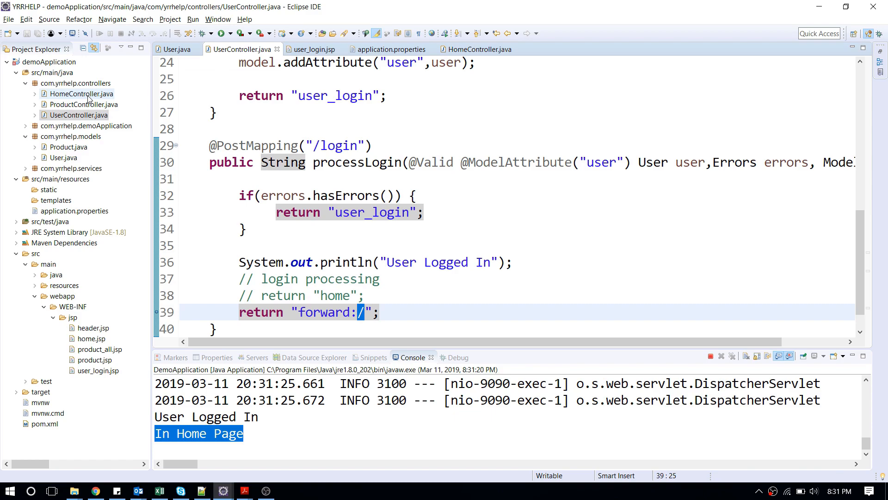
{"action": "mouse_move", "coordinate": [390, 256]}
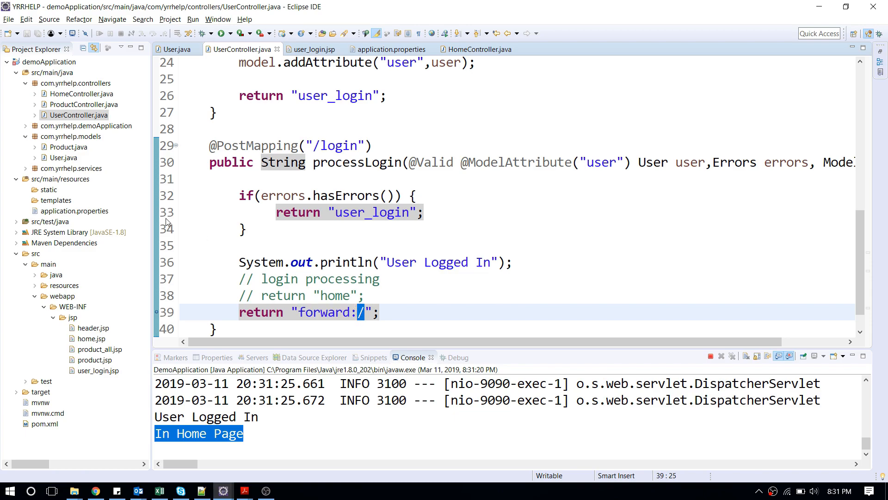
{"action": "left_click", "coordinate": [479, 49]}
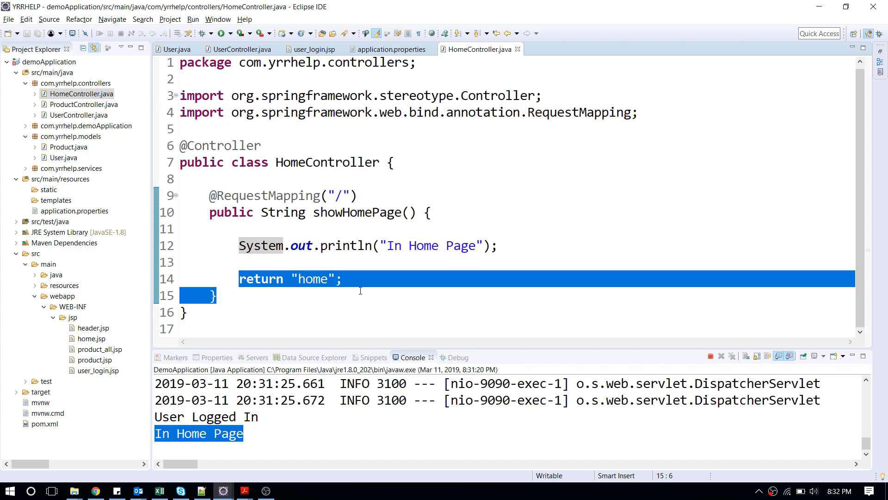
{"action": "left_click", "coordinate": [242, 49]}
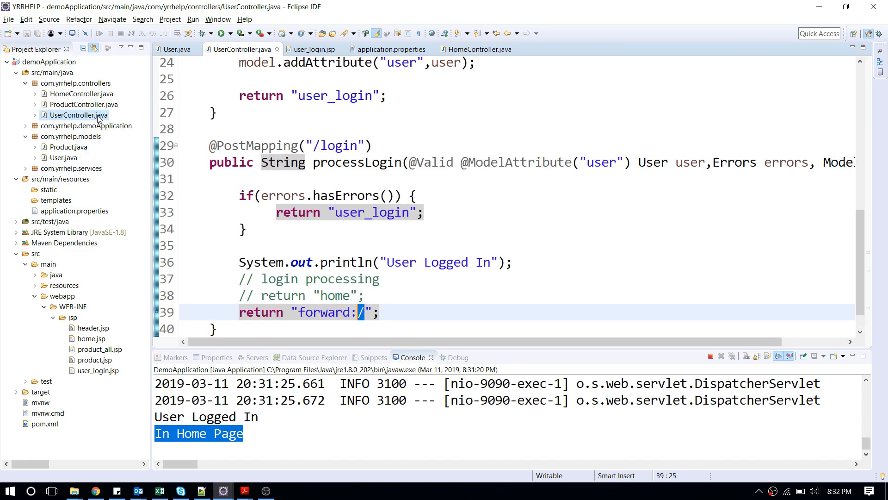
Reload the login result page, confirm form resubmission, and return to the controller code.
{"action": "left_click", "coordinate": [95, 491]}
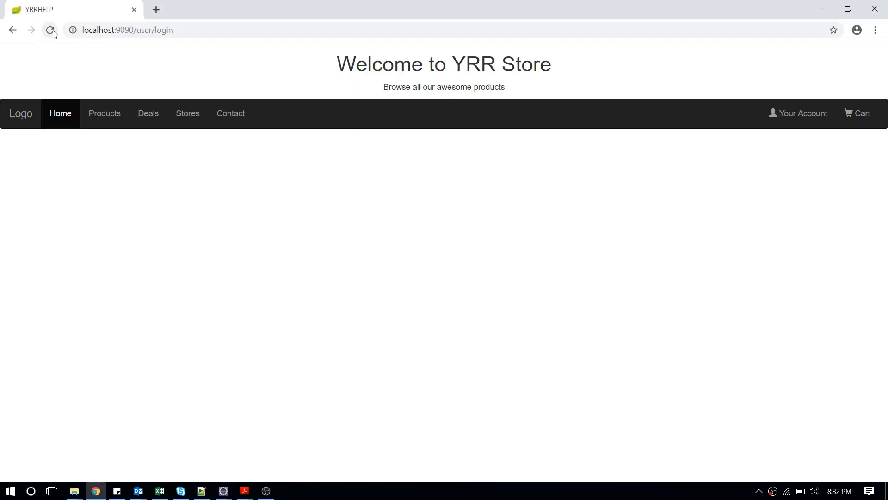
{"action": "left_click", "coordinate": [51, 29]}
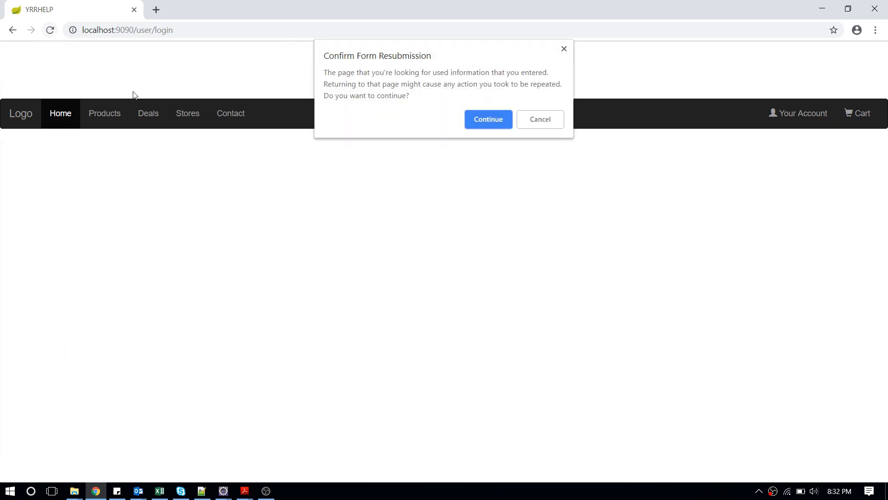
{"action": "left_click", "coordinate": [488, 120]}
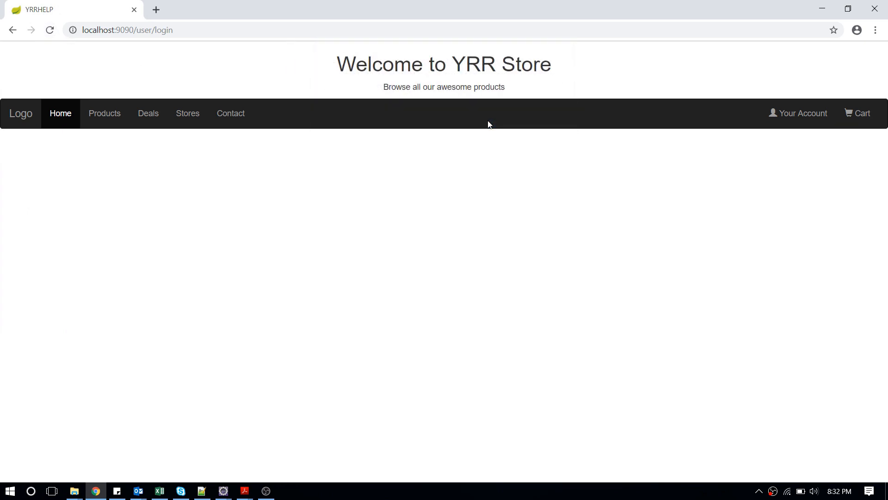
{"action": "left_click", "coordinate": [117, 490]}
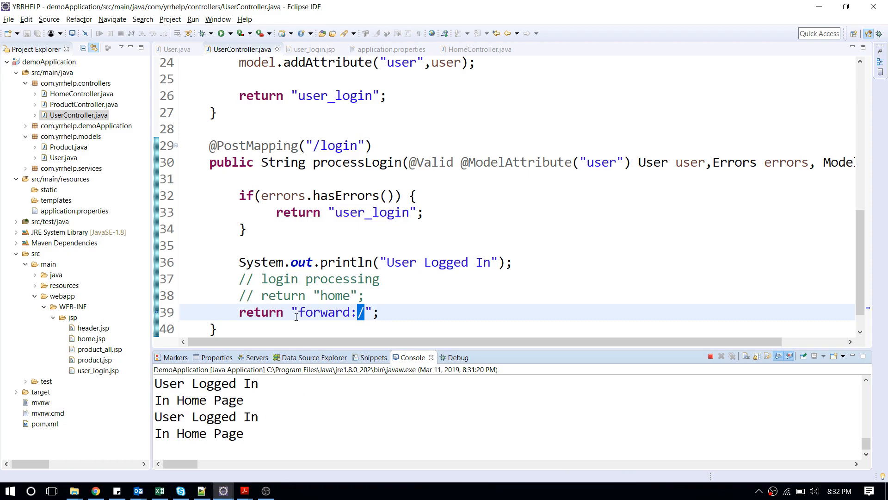
Select the User Logged In println line, then switch to the browser's welcome page.
{"action": "triple_click", "coordinate": [374, 262]}
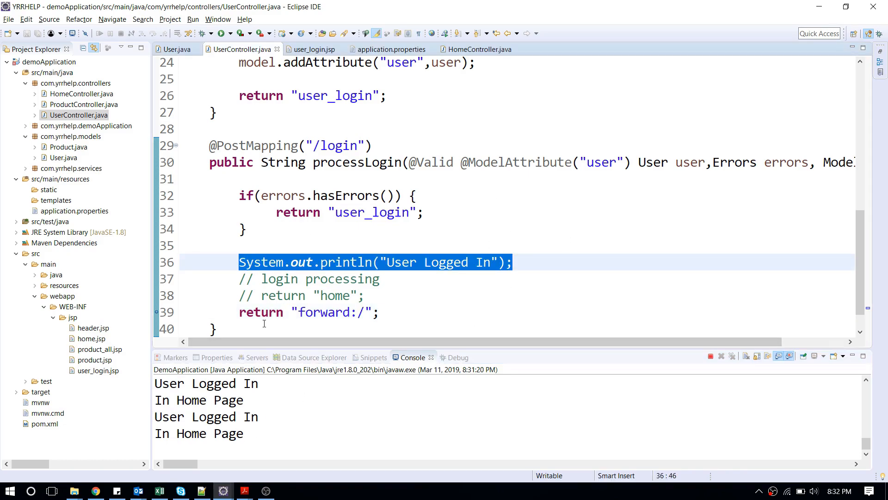
{"action": "left_click", "coordinate": [95, 490]}
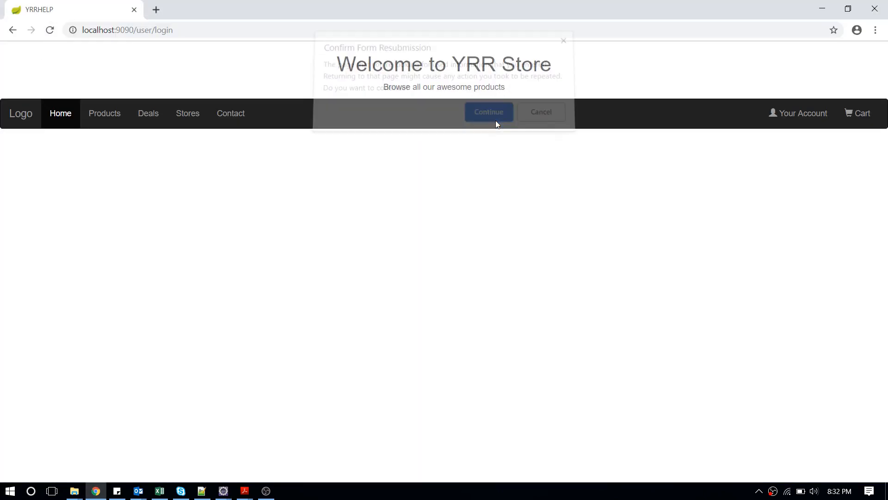
Confirm the login form resubmission, landing again on the welcome page at /user/login.
{"action": "left_click", "coordinate": [117, 490]}
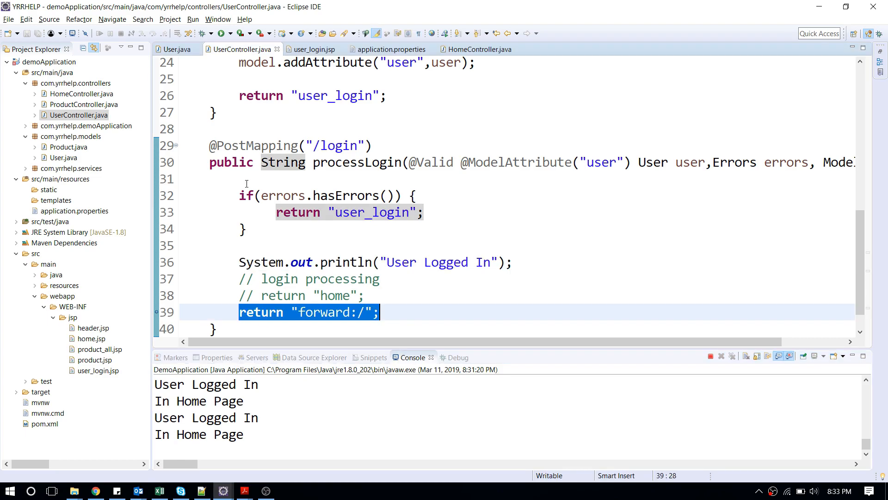
{"action": "mouse_move", "coordinate": [233, 203]}
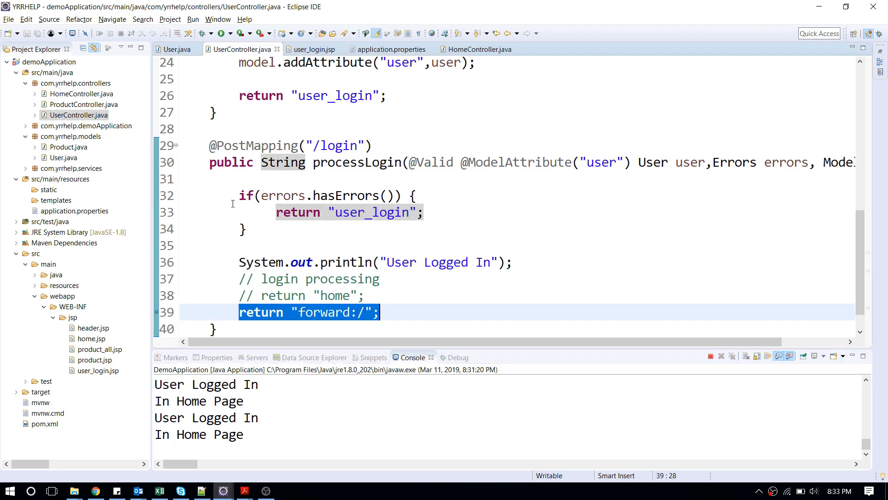
{"action": "mouse_move", "coordinate": [223, 197]}
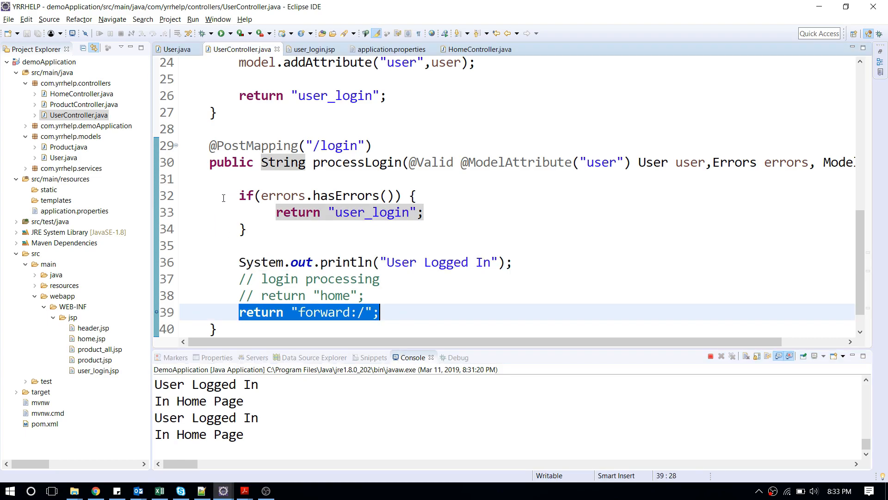
{"action": "mouse_move", "coordinate": [192, 214]}
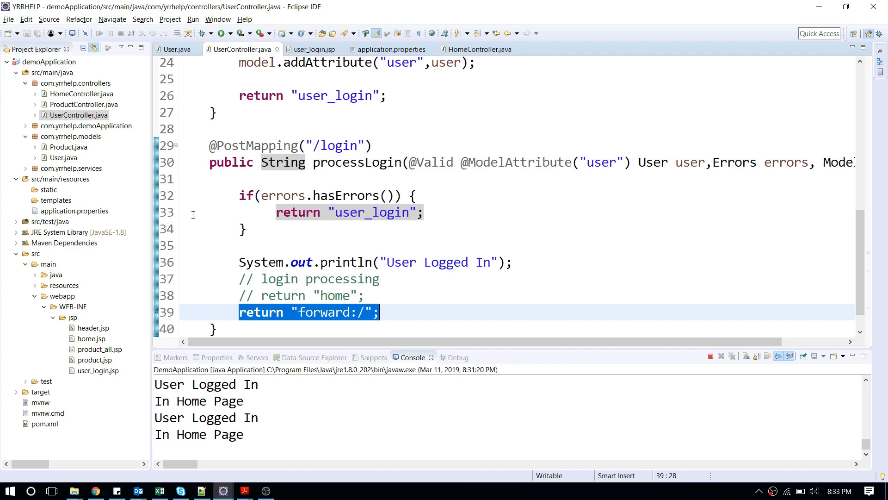
Change processLogin's return value from "forward:/" to "redirect:/".
{"action": "left_click", "coordinate": [204, 146]}
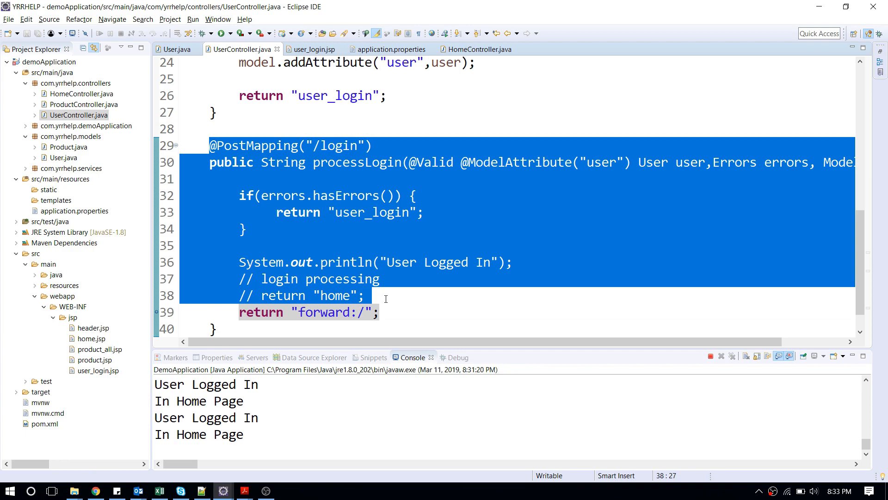
{"action": "double_click", "coordinate": [324, 312]}
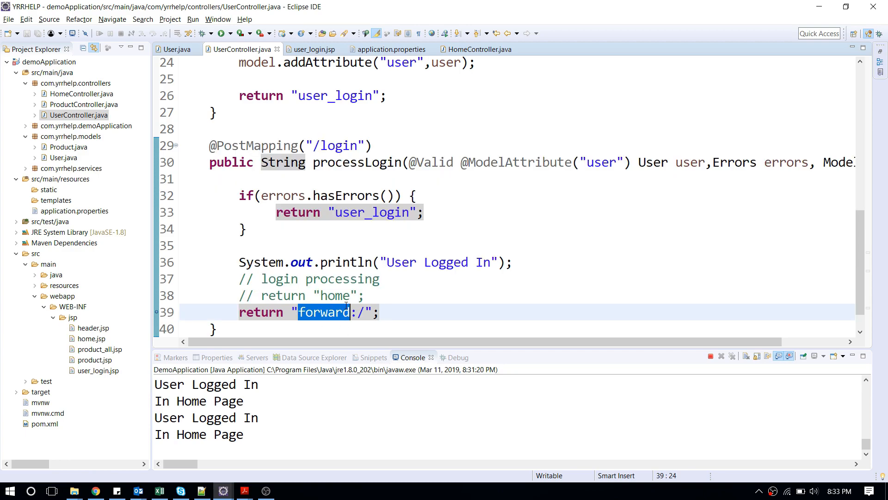
{"action": "type", "text": "redir"}
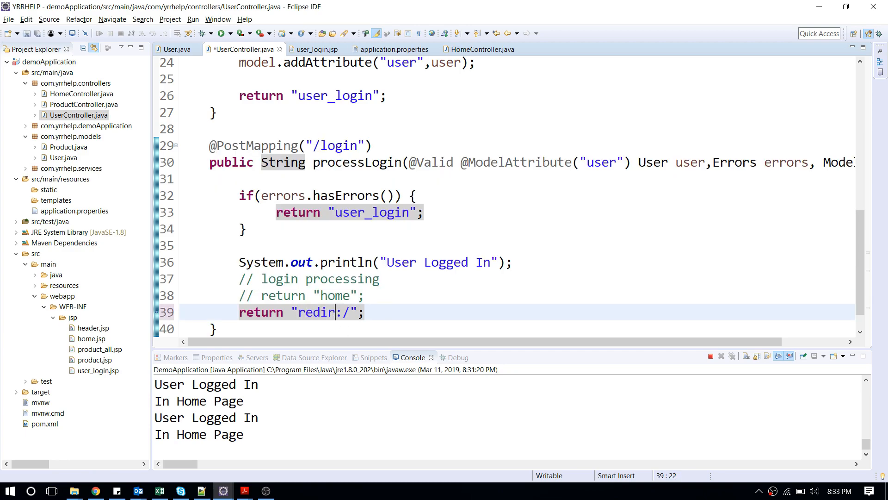
{"action": "type", "text": "ect"}
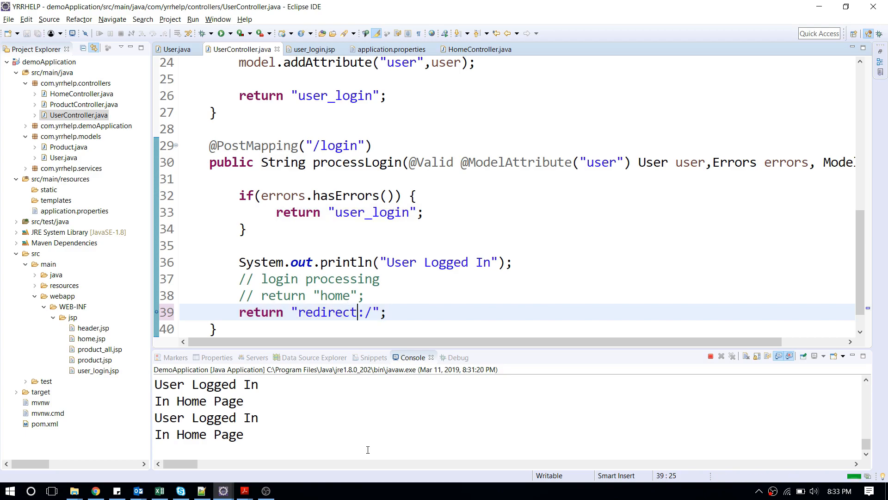
{"action": "double_click", "coordinate": [324, 312]}
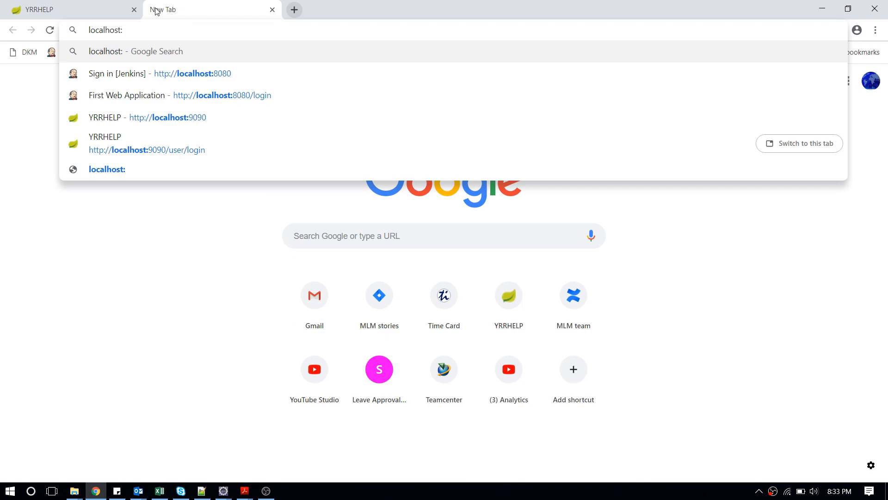
Enter localhost:9090 in the new tab so the console logs another "In Home Page" line.
{"action": "type", "text": "99"}
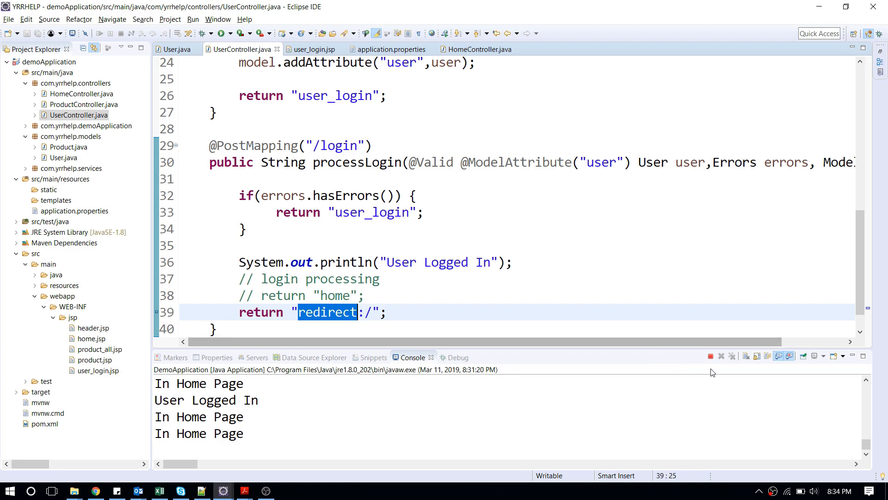
Terminate and relaunch the app, then submit the login form in Chrome.
{"action": "left_click", "coordinate": [710, 355]}
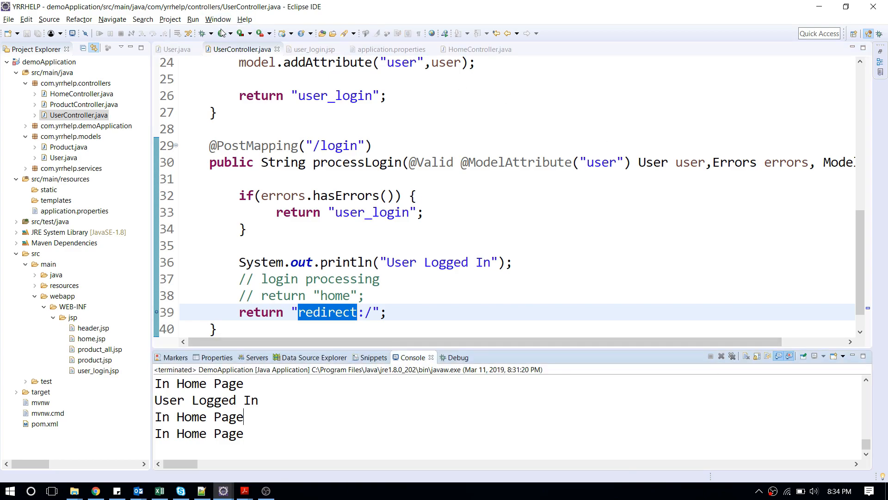
{"action": "left_click", "coordinate": [95, 490]}
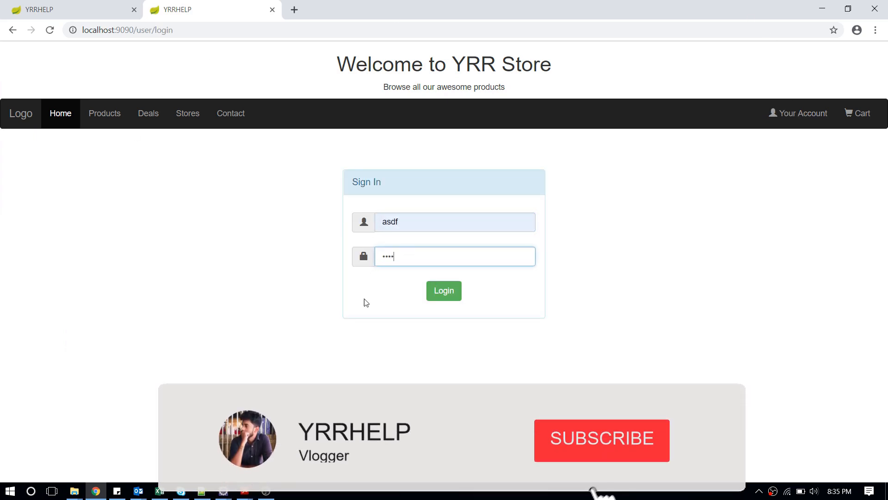
{"action": "left_click", "coordinate": [443, 290]}
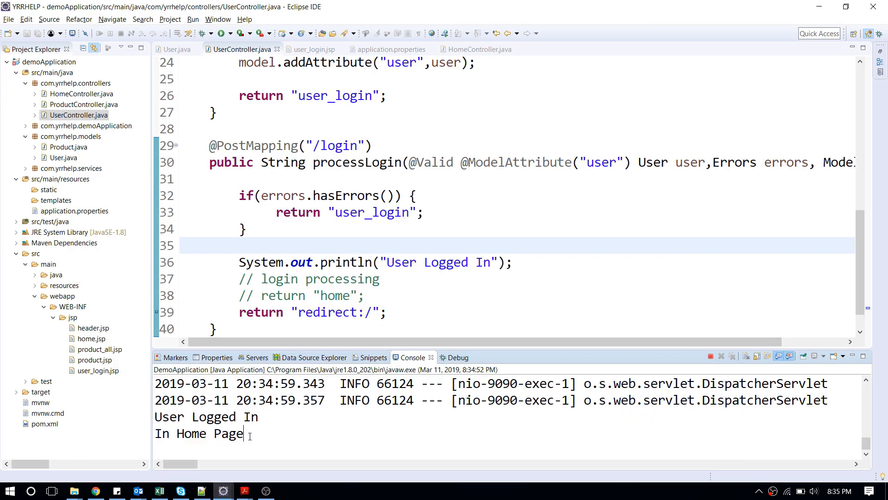
{"action": "mouse_move", "coordinate": [624, 450]}
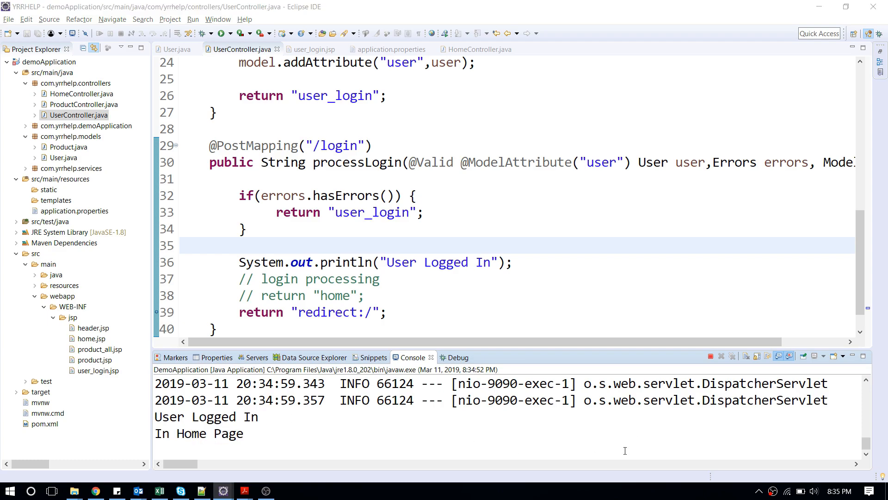
Reload the home page after login and confirm "User Logged In" then "In Home Page" in the console.
{"action": "left_click", "coordinate": [95, 490]}
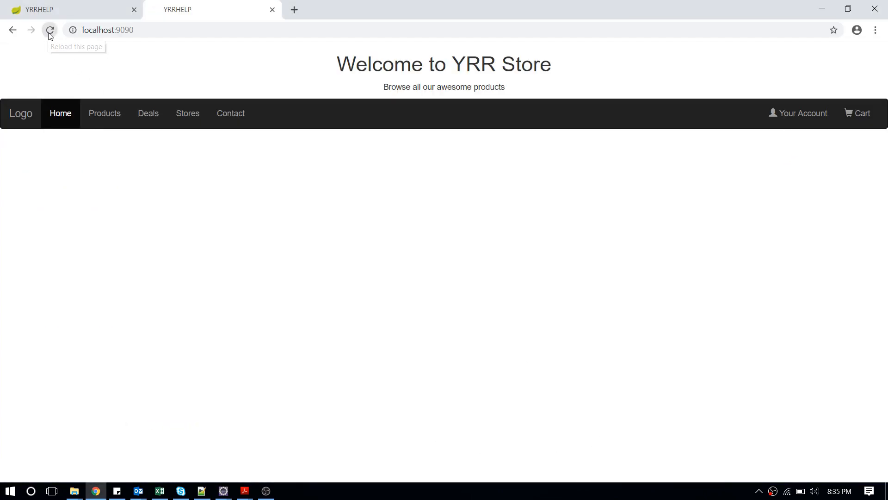
{"action": "left_click", "coordinate": [116, 491]}
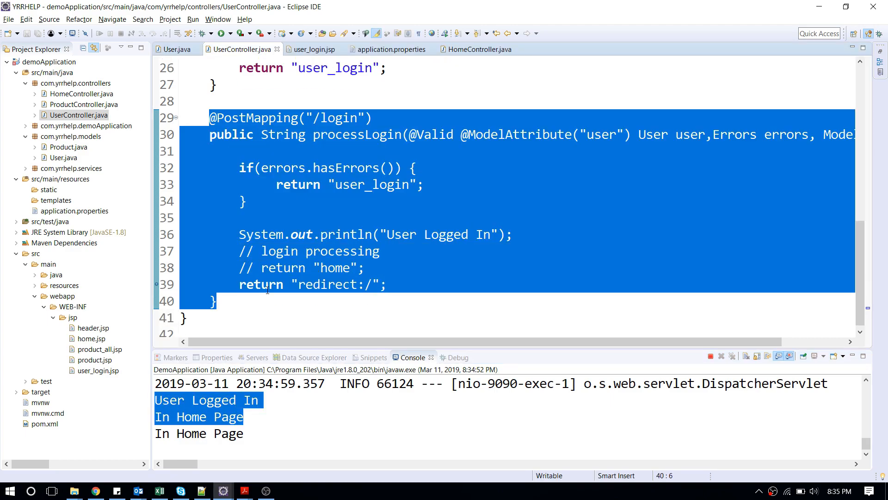
{"action": "left_click", "coordinate": [95, 490]}
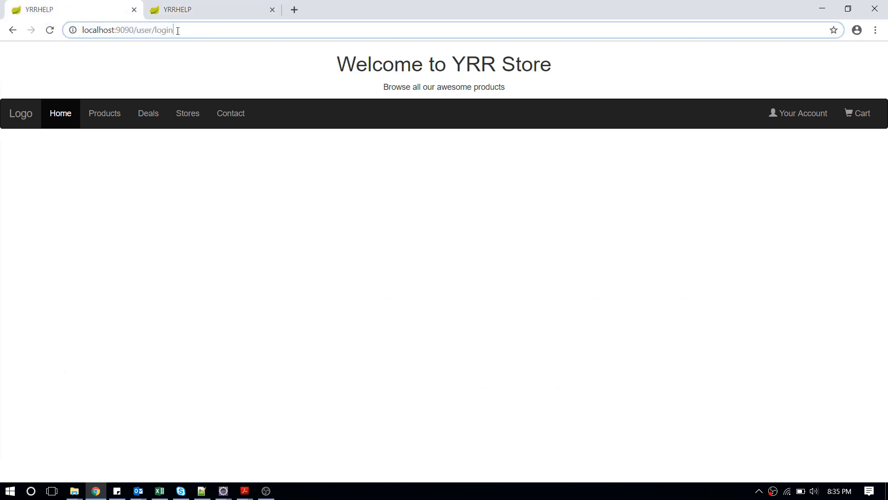
Compare the /user/login and root address bars, then reload the root page several times with no resubmission prompt.
{"action": "double_click", "coordinate": [156, 29]}
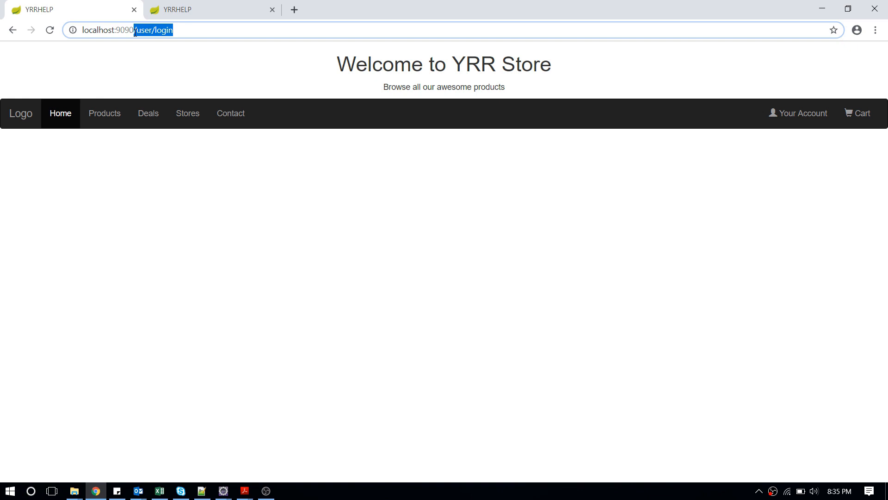
{"action": "mouse_move", "coordinate": [218, 9]}
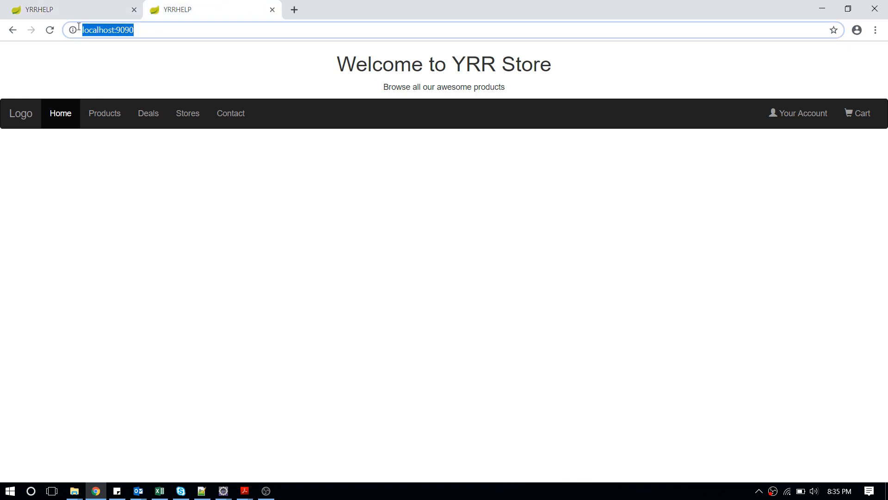
{"action": "left_click", "coordinate": [50, 30]}
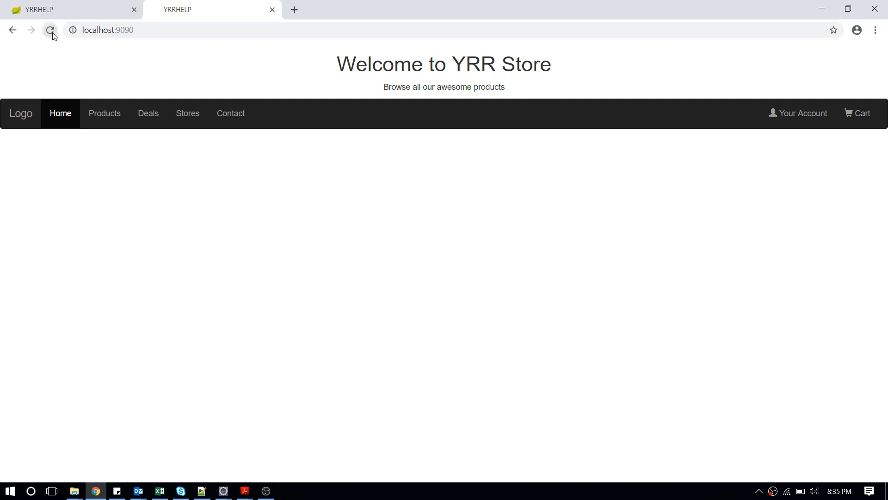
{"action": "left_click", "coordinate": [50, 30]}
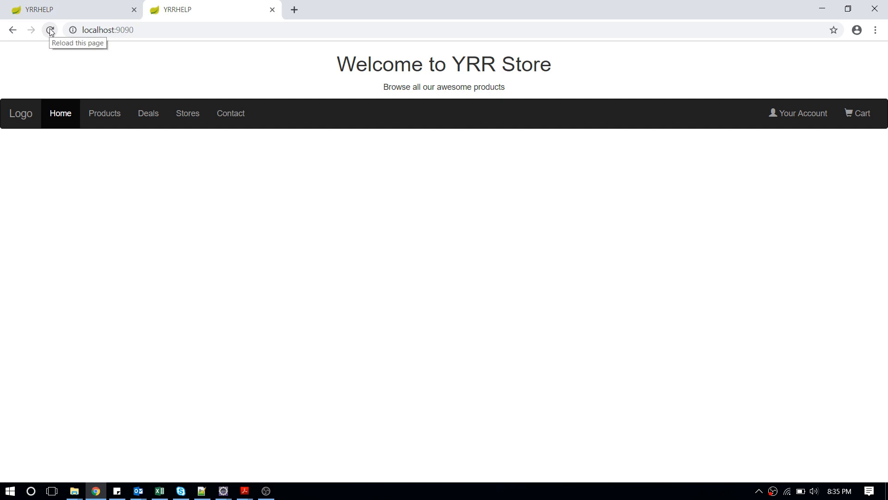
{"action": "left_click", "coordinate": [118, 491]}
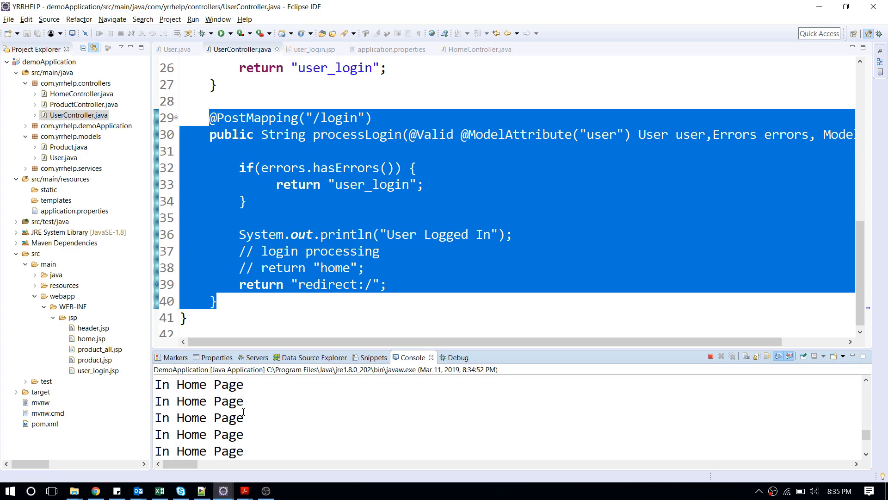
{"action": "left_click", "coordinate": [95, 490]}
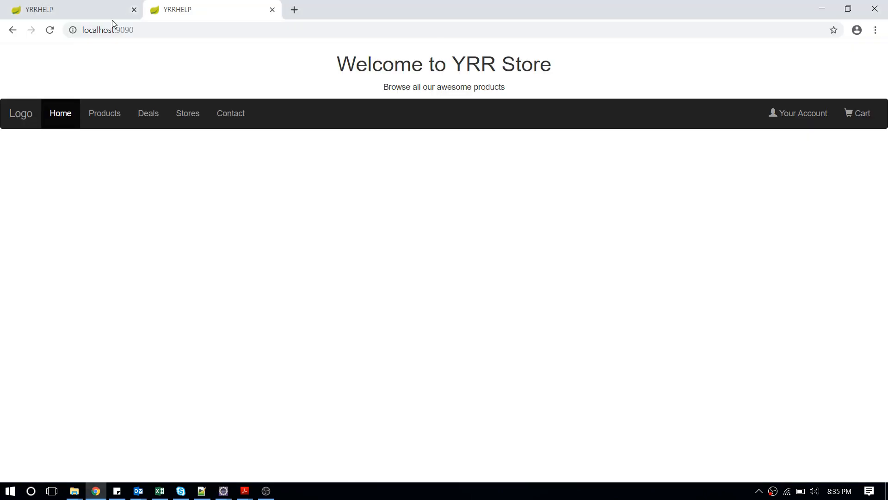
{"action": "mouse_move", "coordinate": [309, 188]}
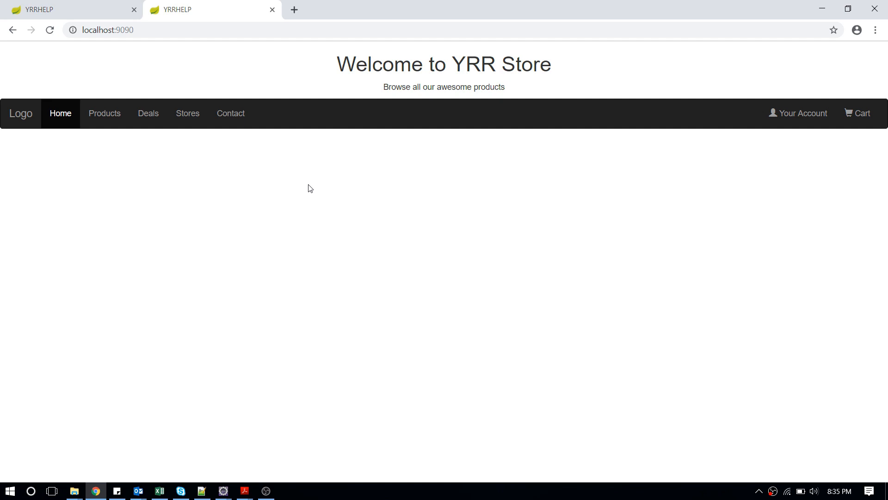